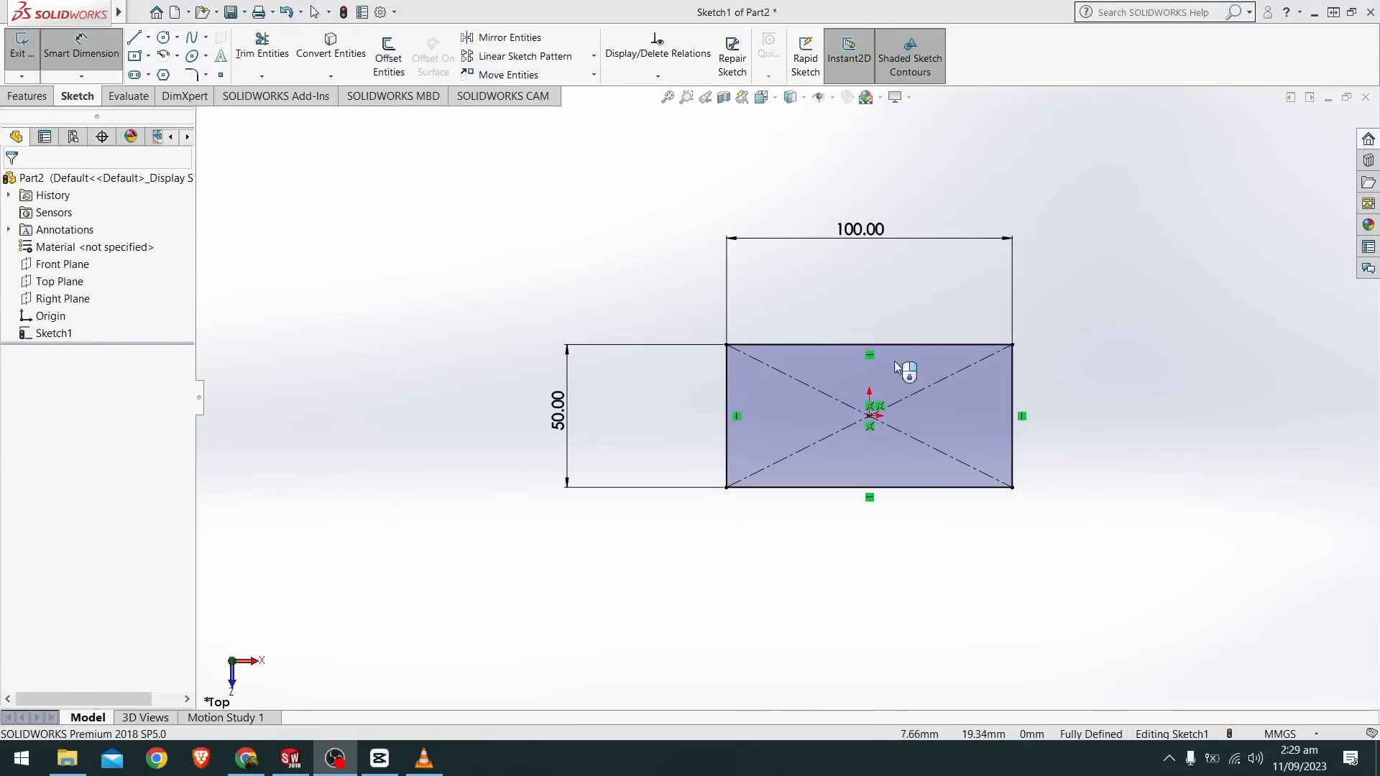
{"action": "mouse_move", "coordinate": [1076, 696]}
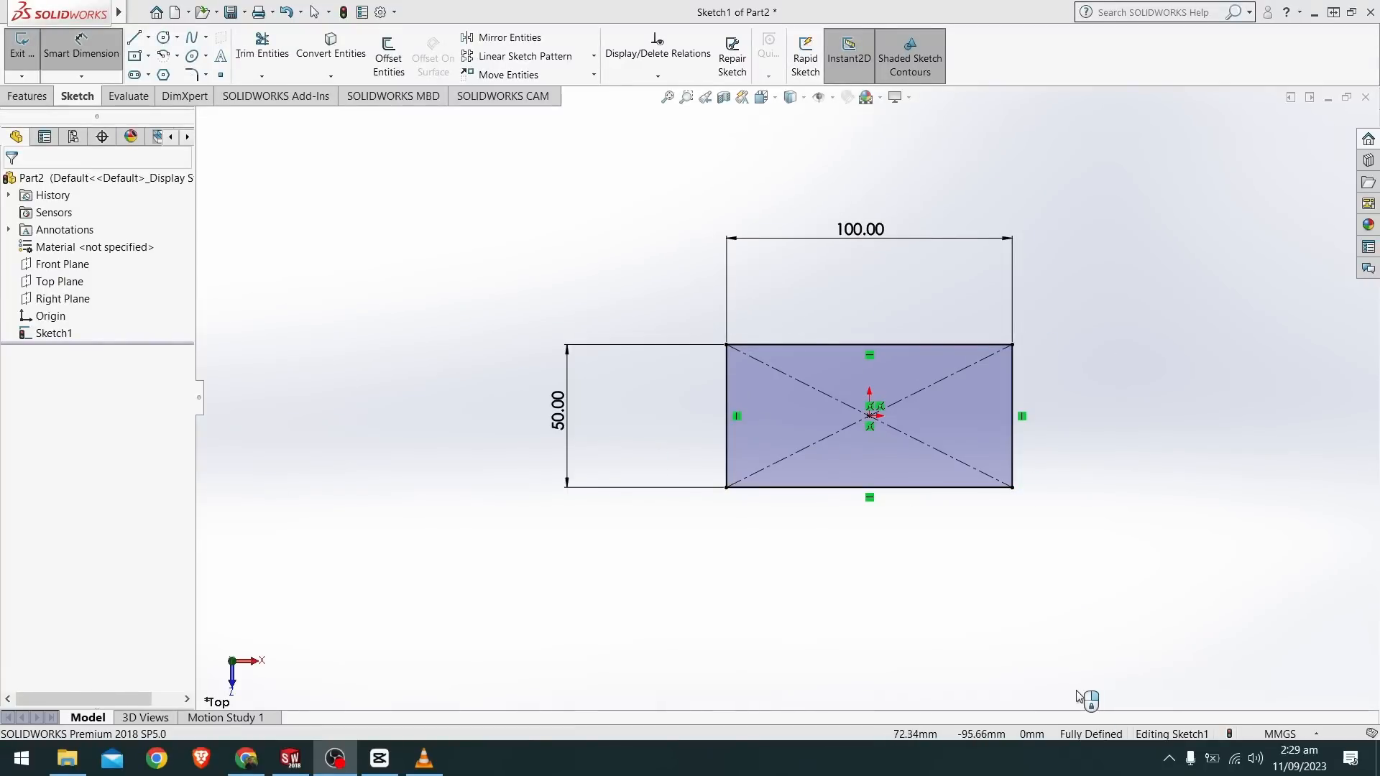
{"action": "mouse_move", "coordinate": [713, 359]}
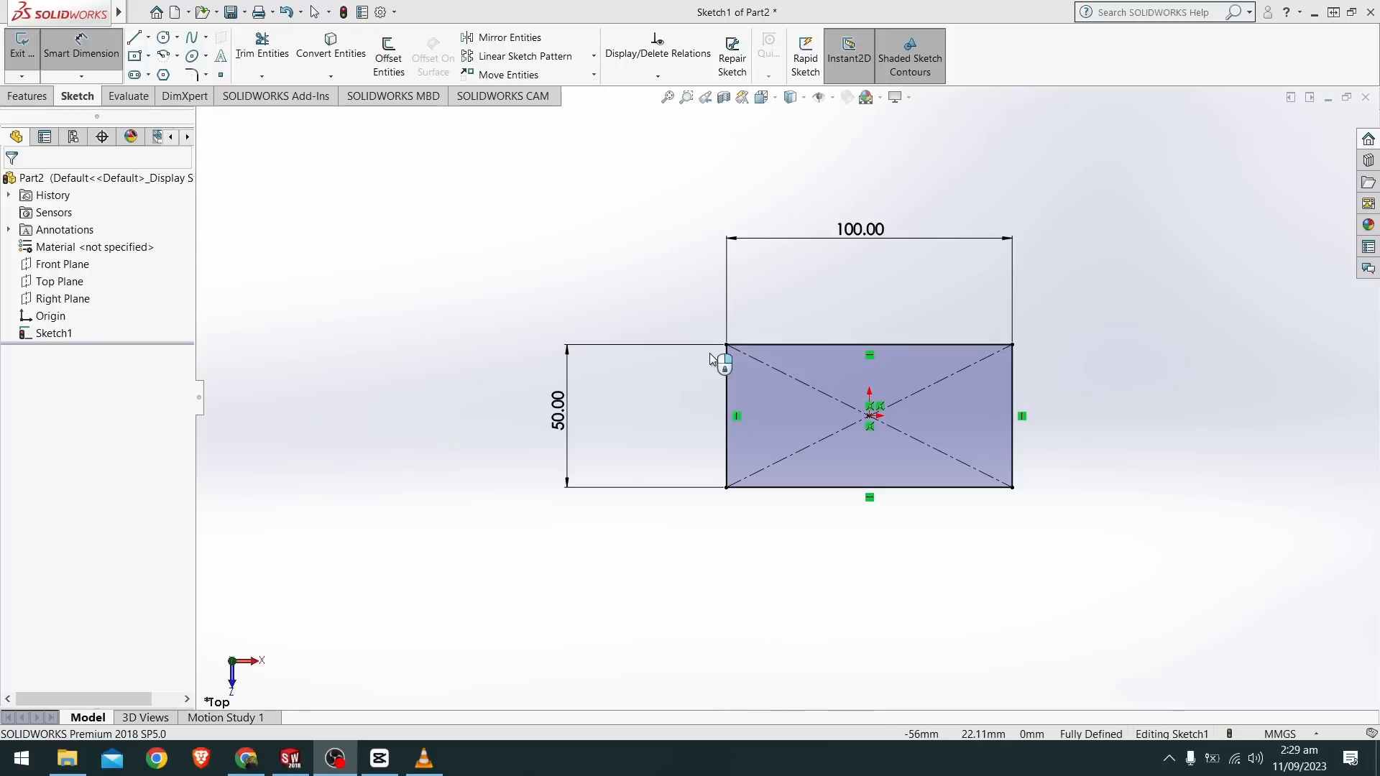
{"action": "mouse_move", "coordinate": [934, 370]}
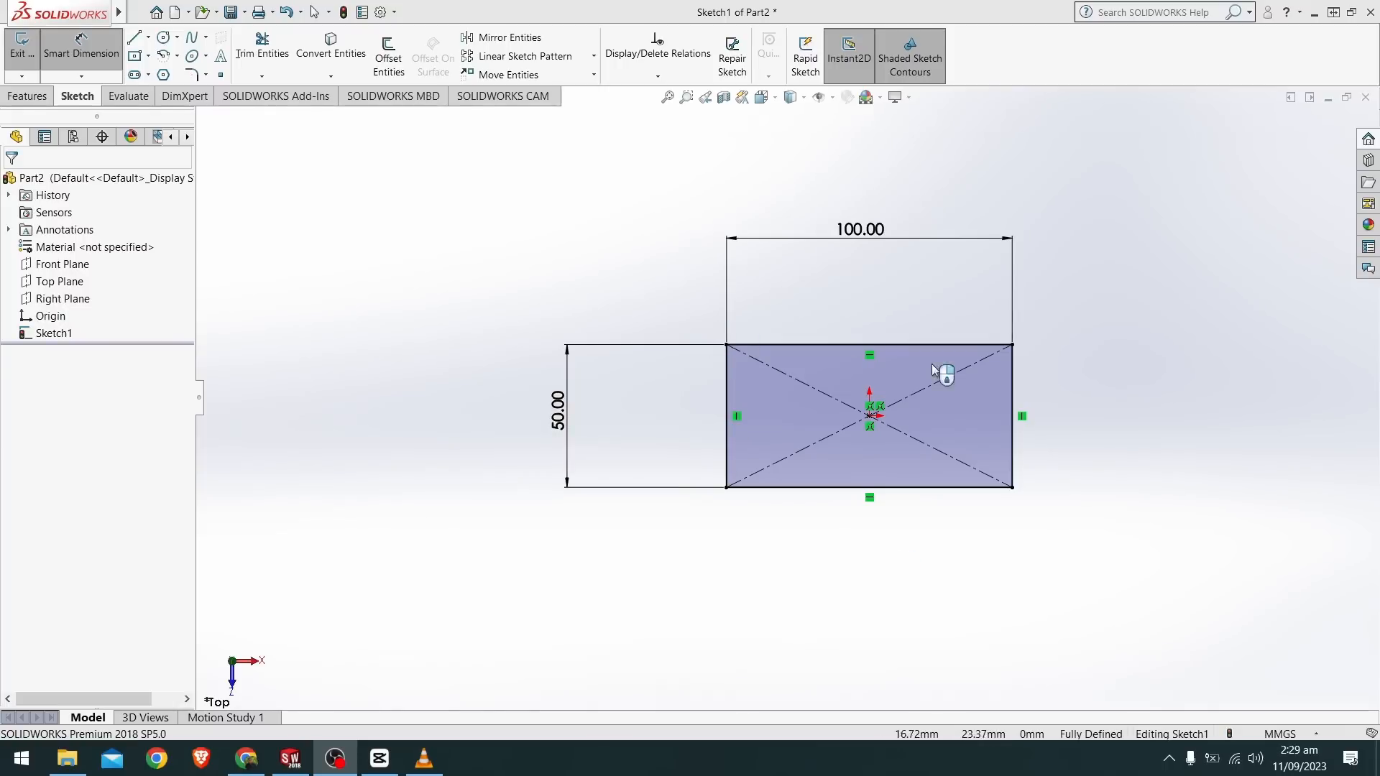
{"action": "mouse_move", "coordinate": [1032, 397]}
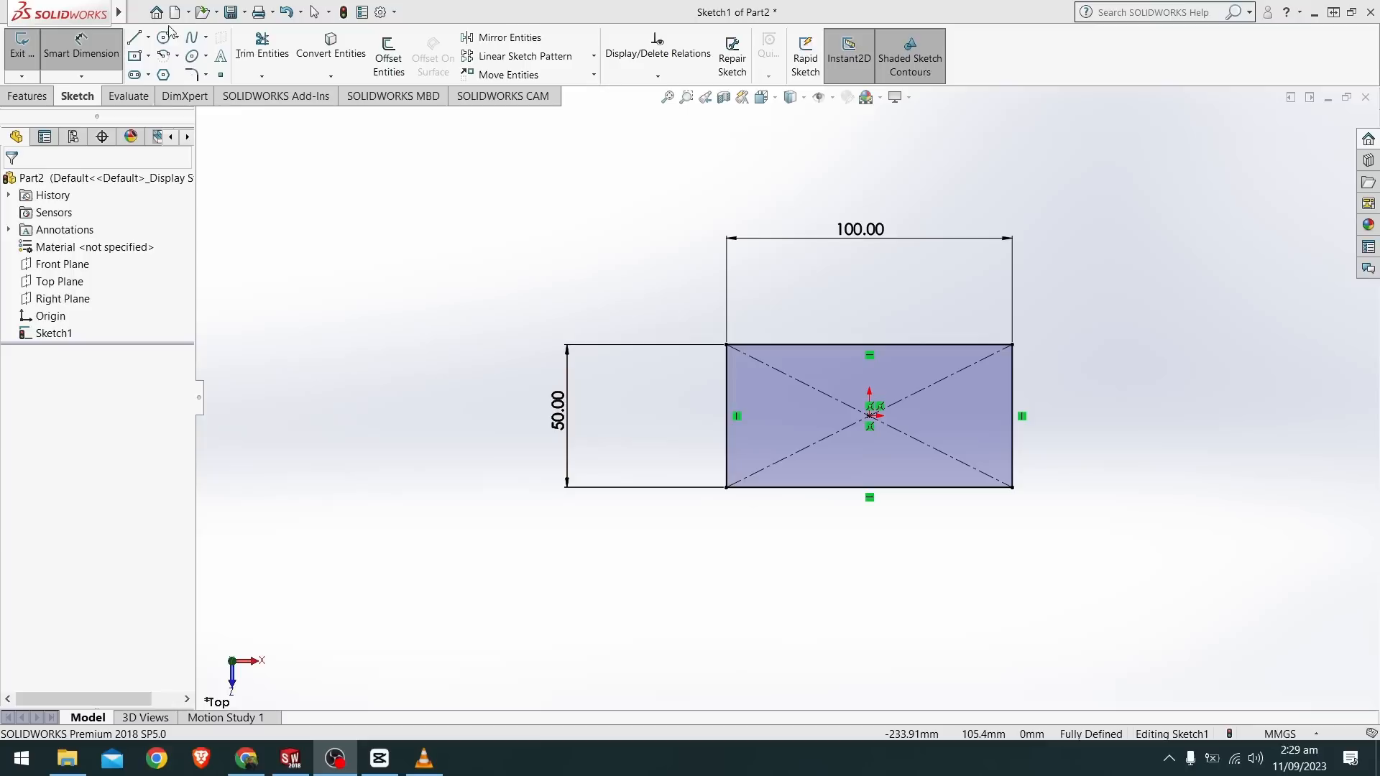
{"action": "mouse_move", "coordinate": [137, 74]}
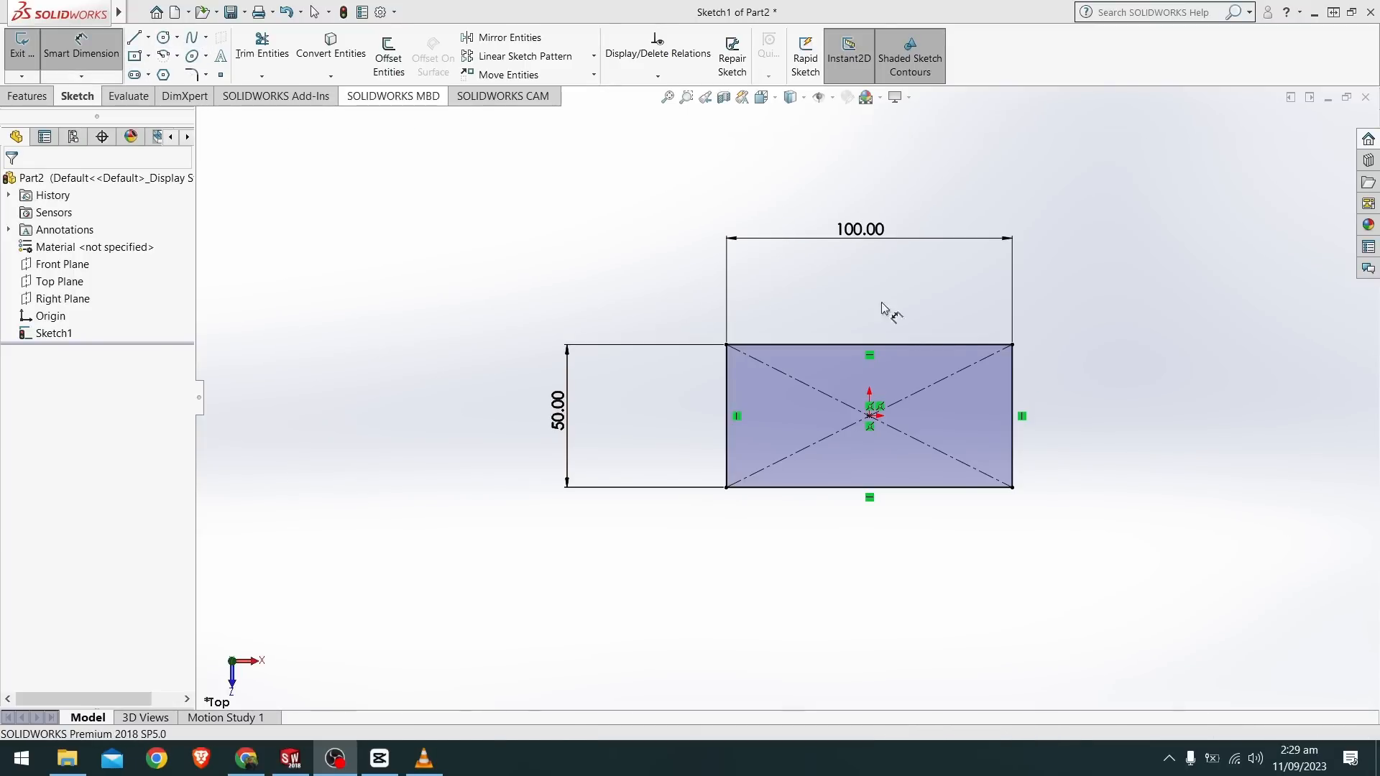
{"action": "mouse_move", "coordinate": [161, 57]}
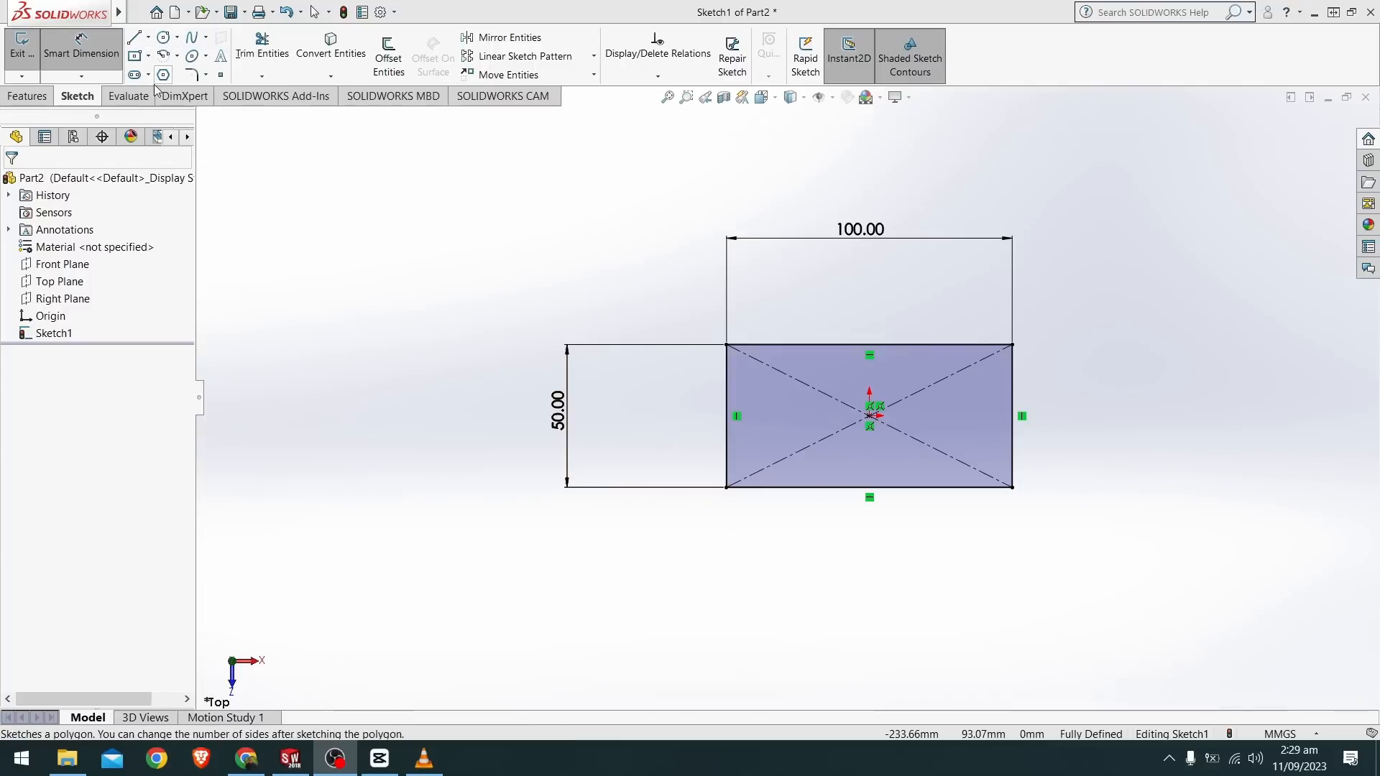
{"action": "mouse_move", "coordinate": [194, 75]}
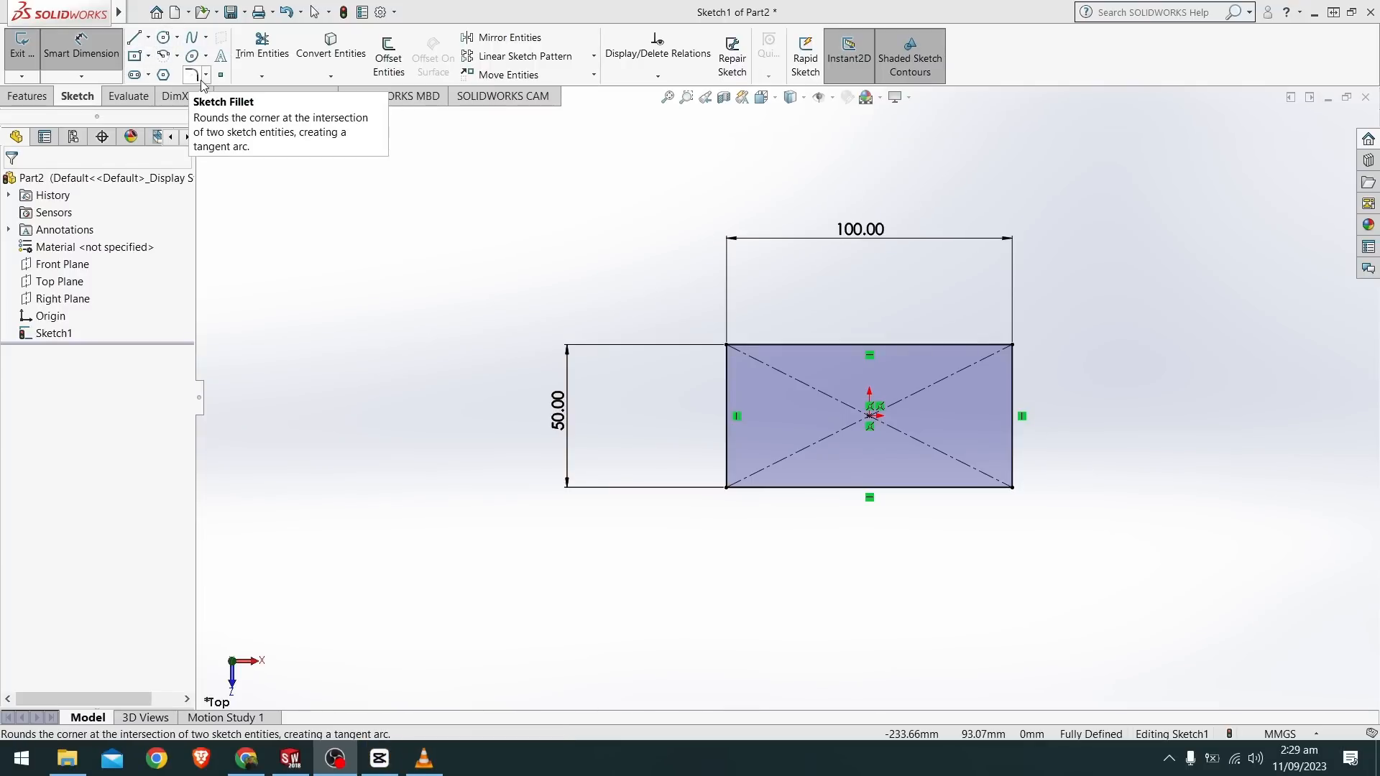
Apply Sketch Fillet previews to the top-left, top-right, bottom-right and bottom-left rectangle corners
{"action": "left_click", "coordinate": [188, 75]}
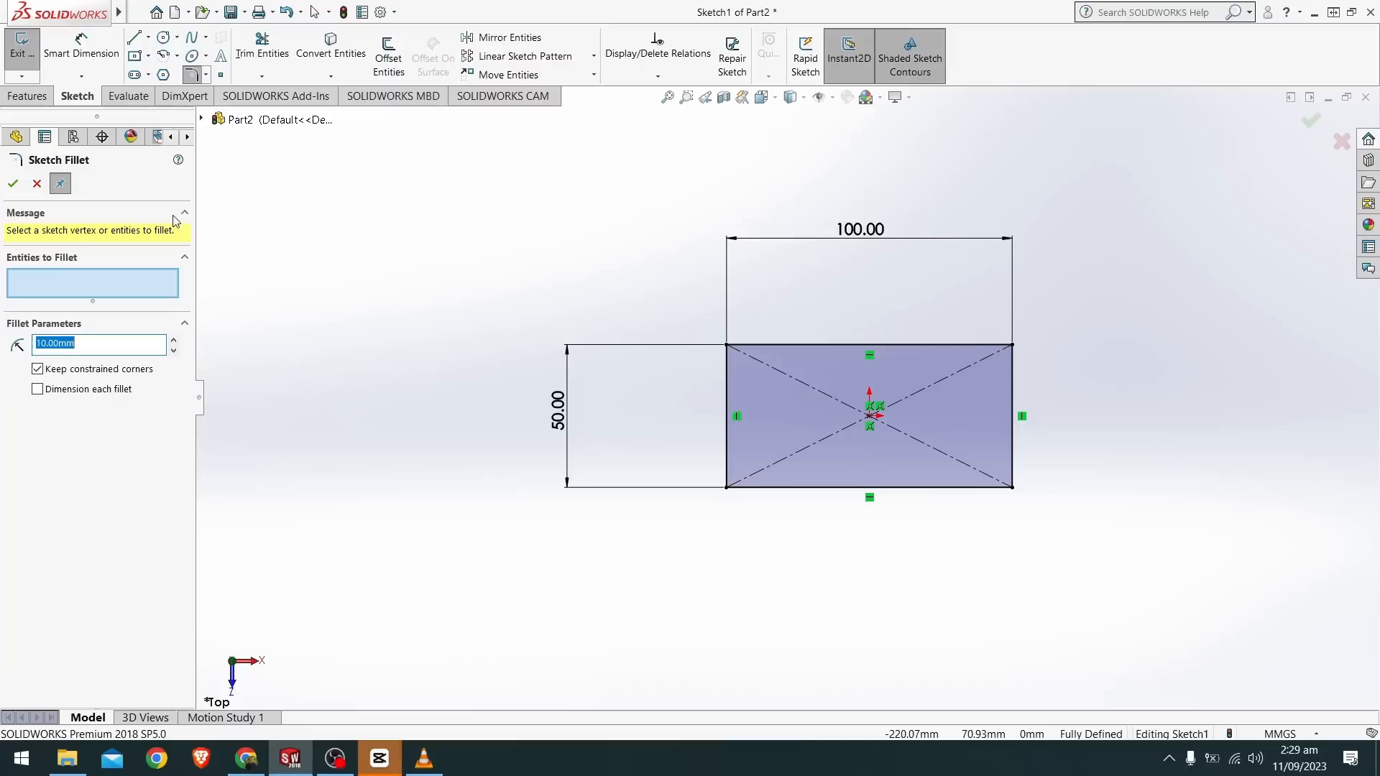
{"action": "mouse_move", "coordinate": [761, 346]}
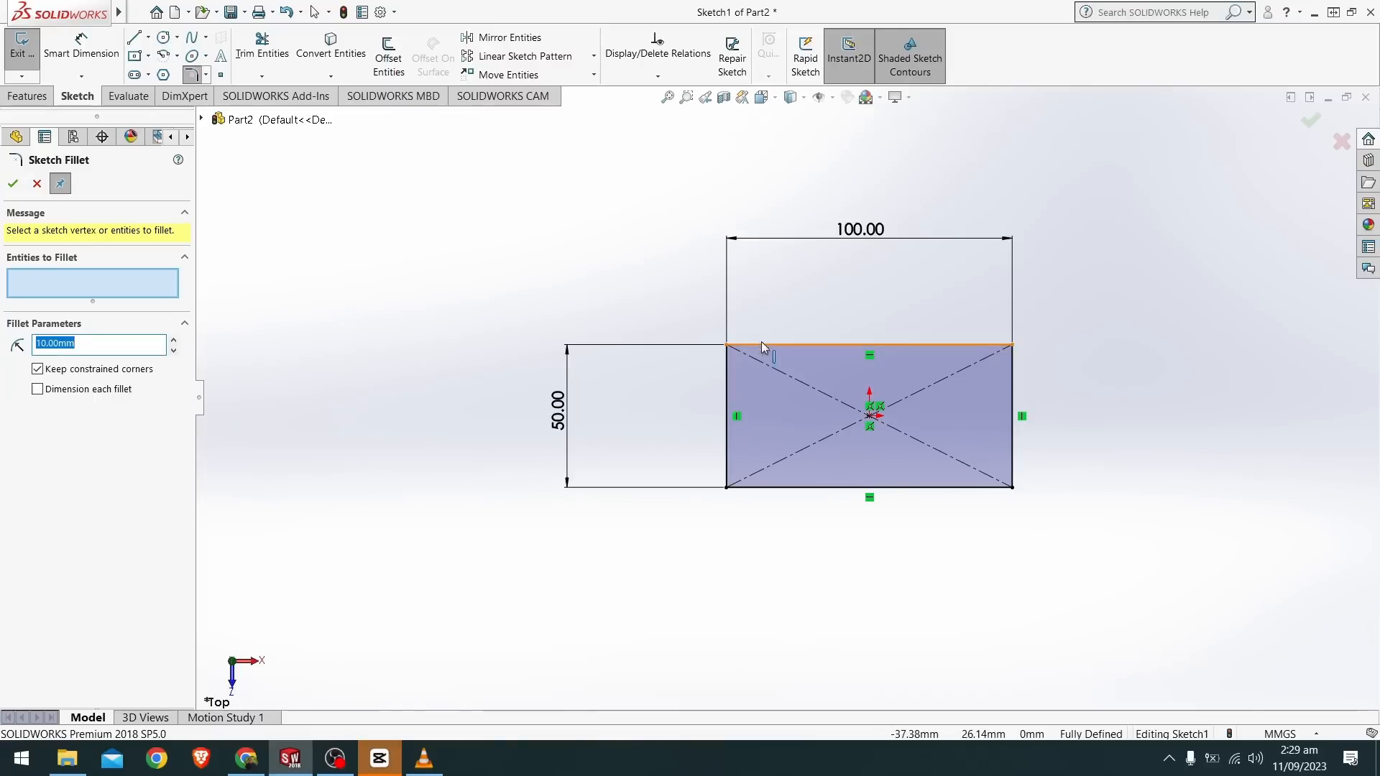
{"action": "mouse_move", "coordinate": [767, 343]}
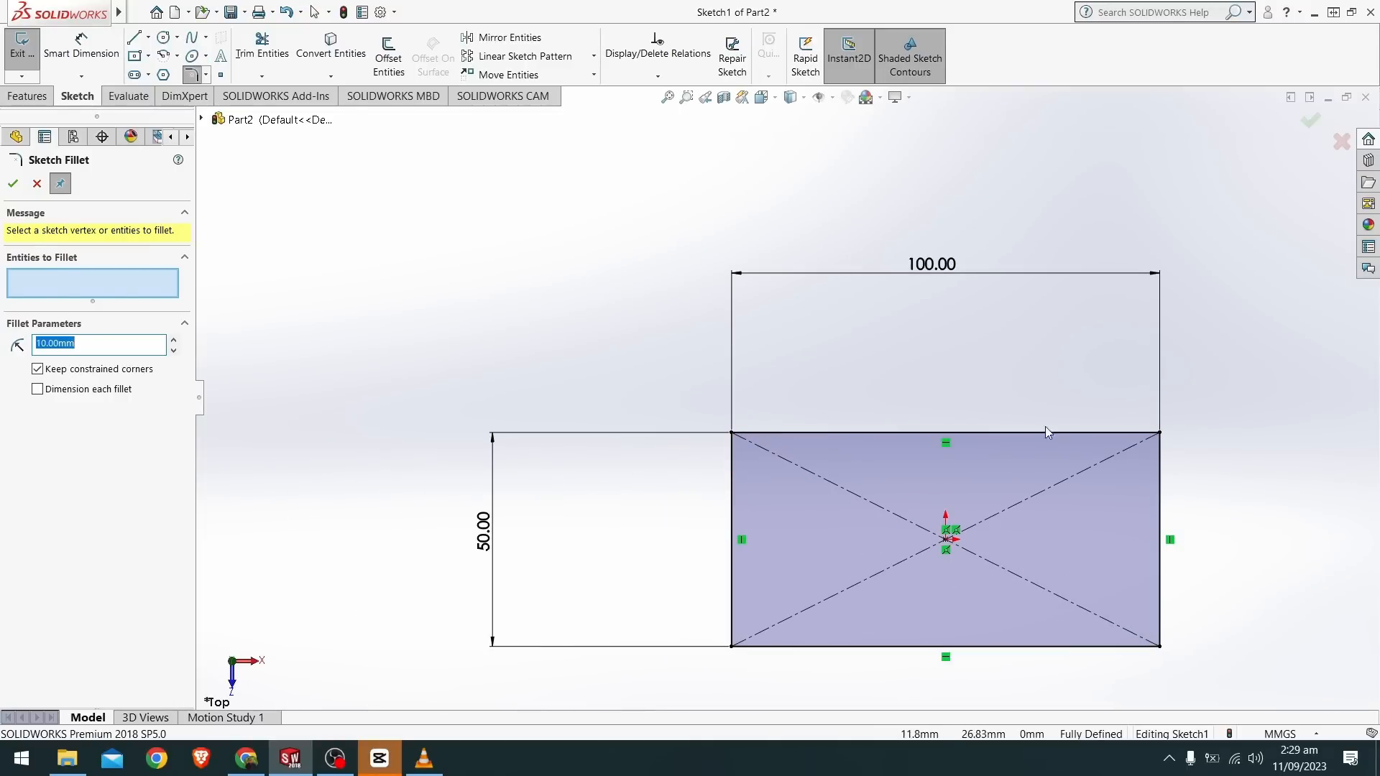
{"action": "mouse_move", "coordinate": [707, 427]}
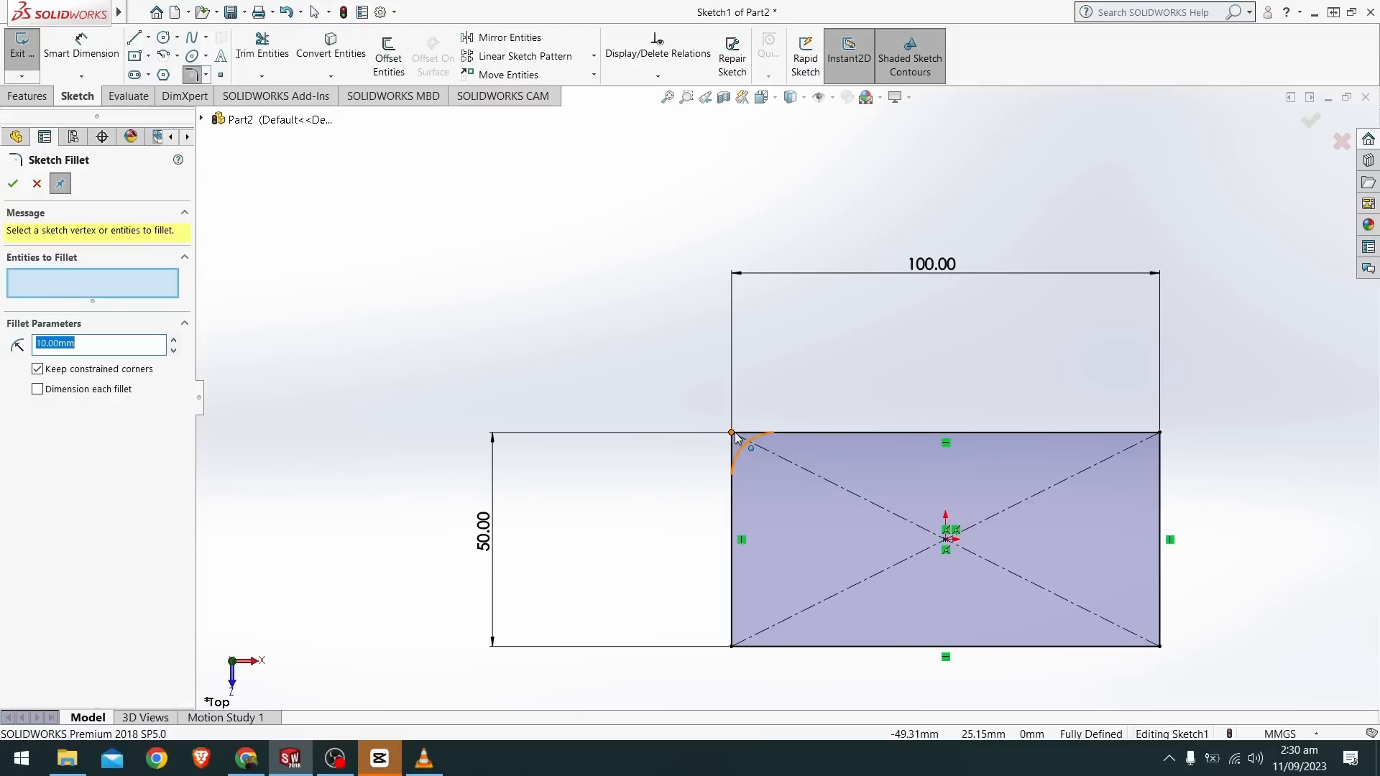
{"action": "left_click", "coordinate": [730, 463]}
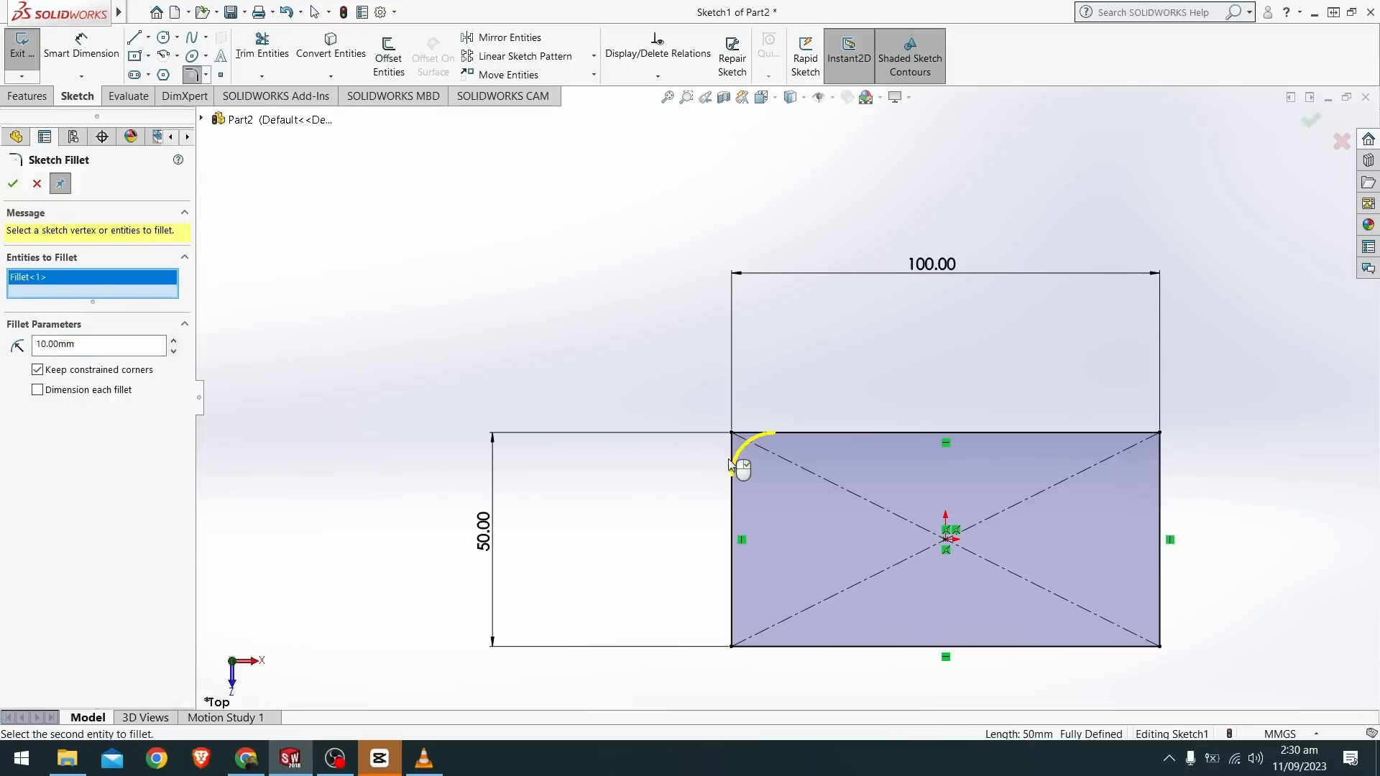
{"action": "mouse_move", "coordinate": [1141, 516]}
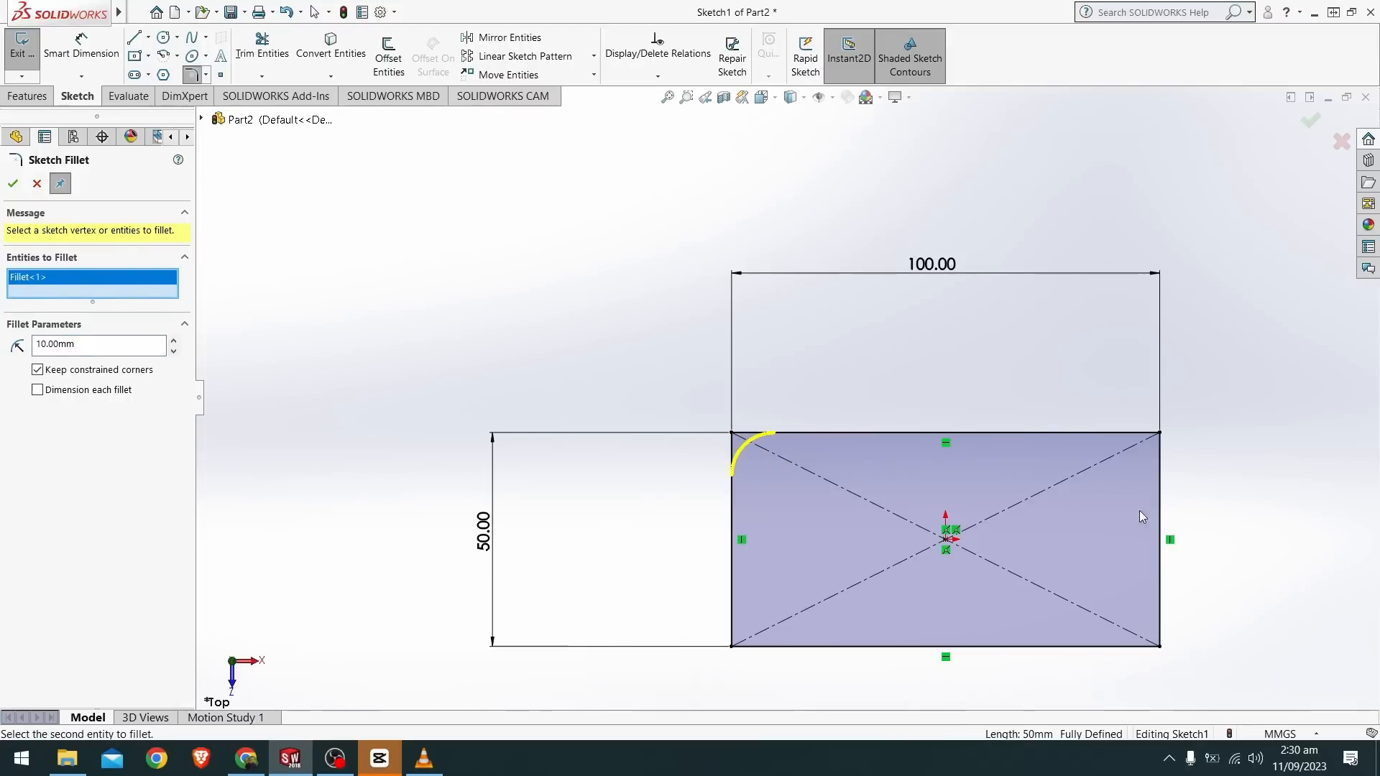
{"action": "left_click", "coordinate": [948, 434]}
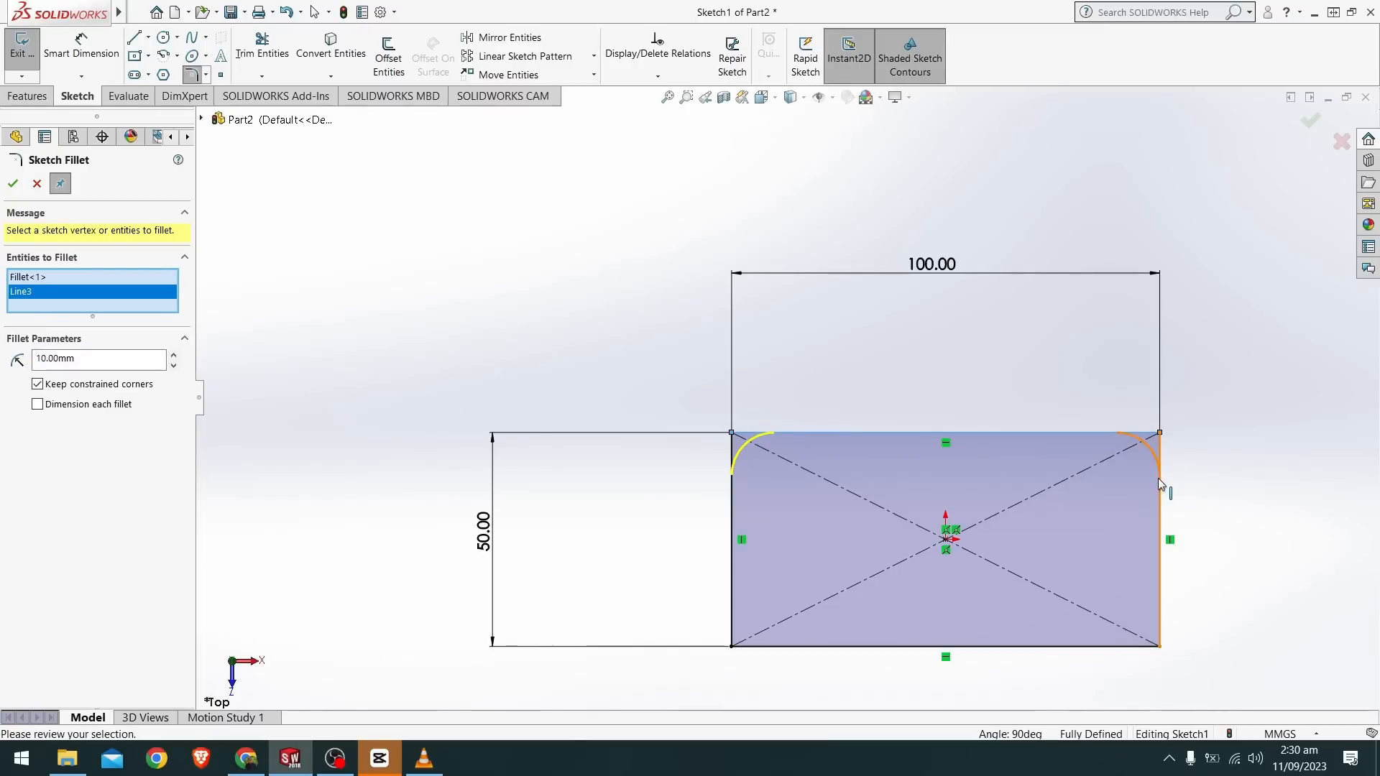
{"action": "left_click", "coordinate": [1159, 481]}
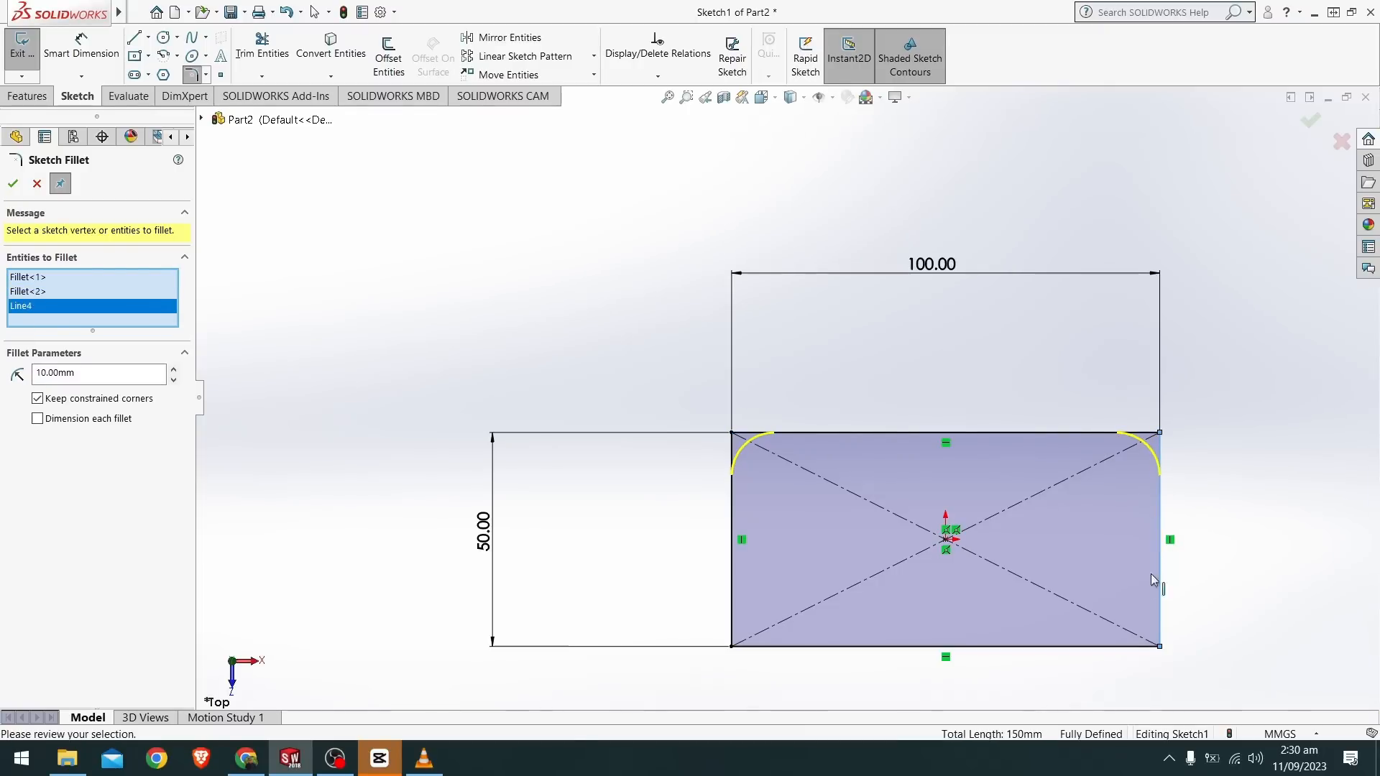
{"action": "left_click", "coordinate": [1154, 647]}
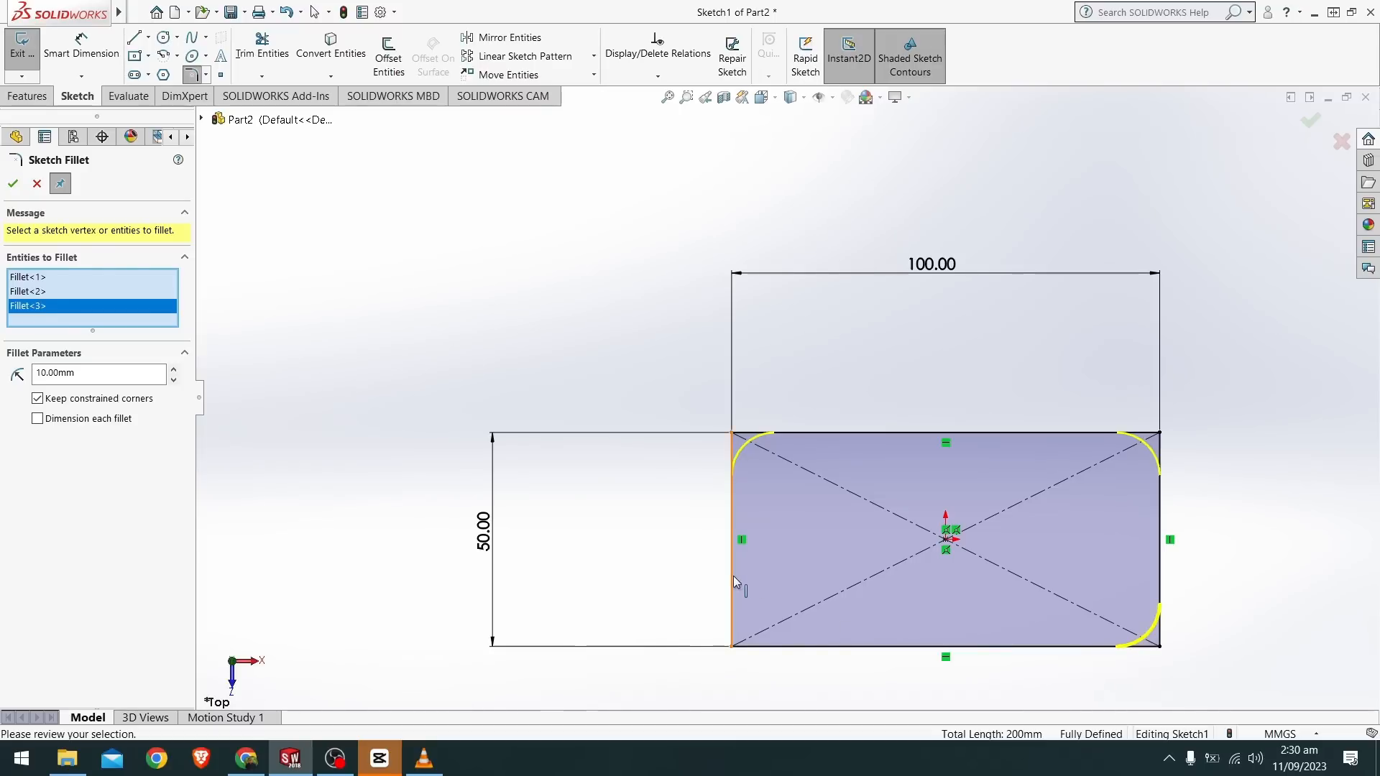
{"action": "left_click", "coordinate": [732, 664]}
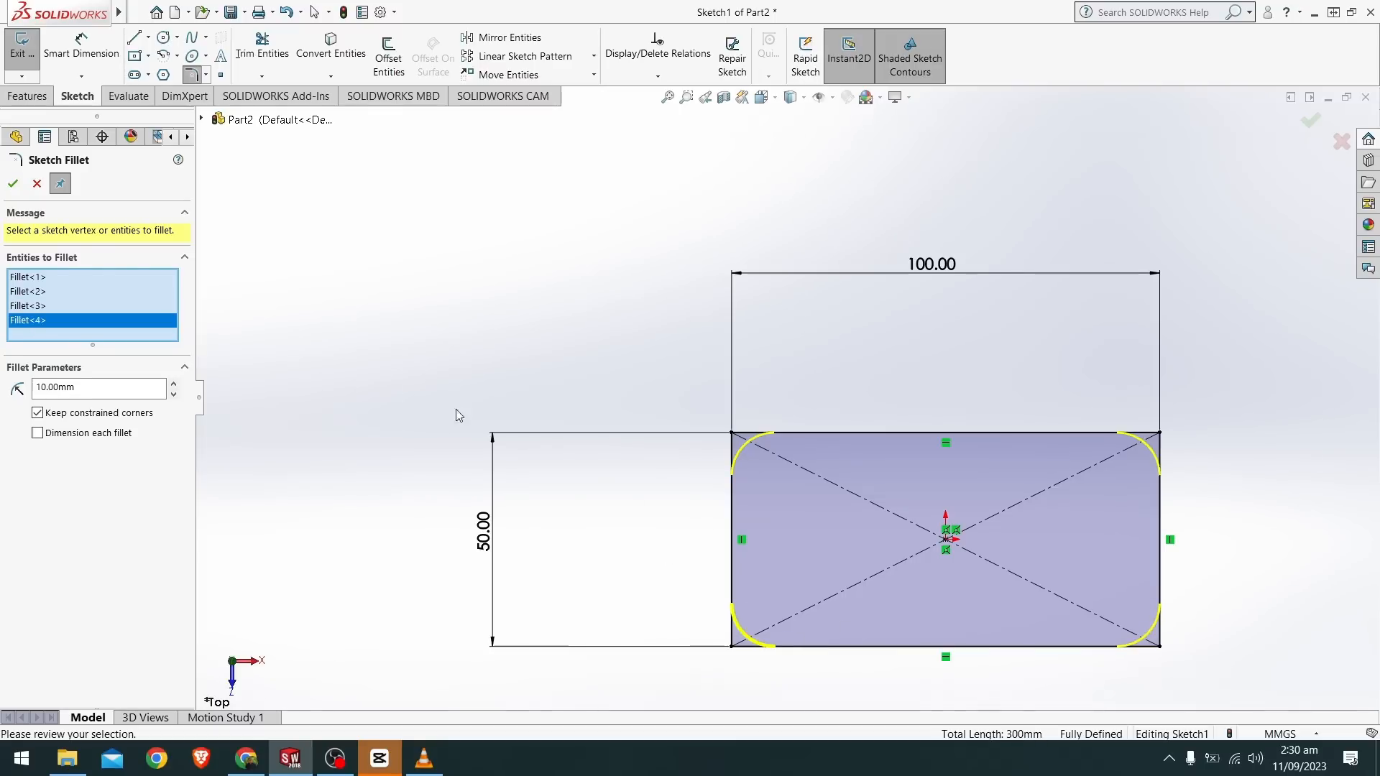
{"action": "mouse_move", "coordinate": [120, 339]}
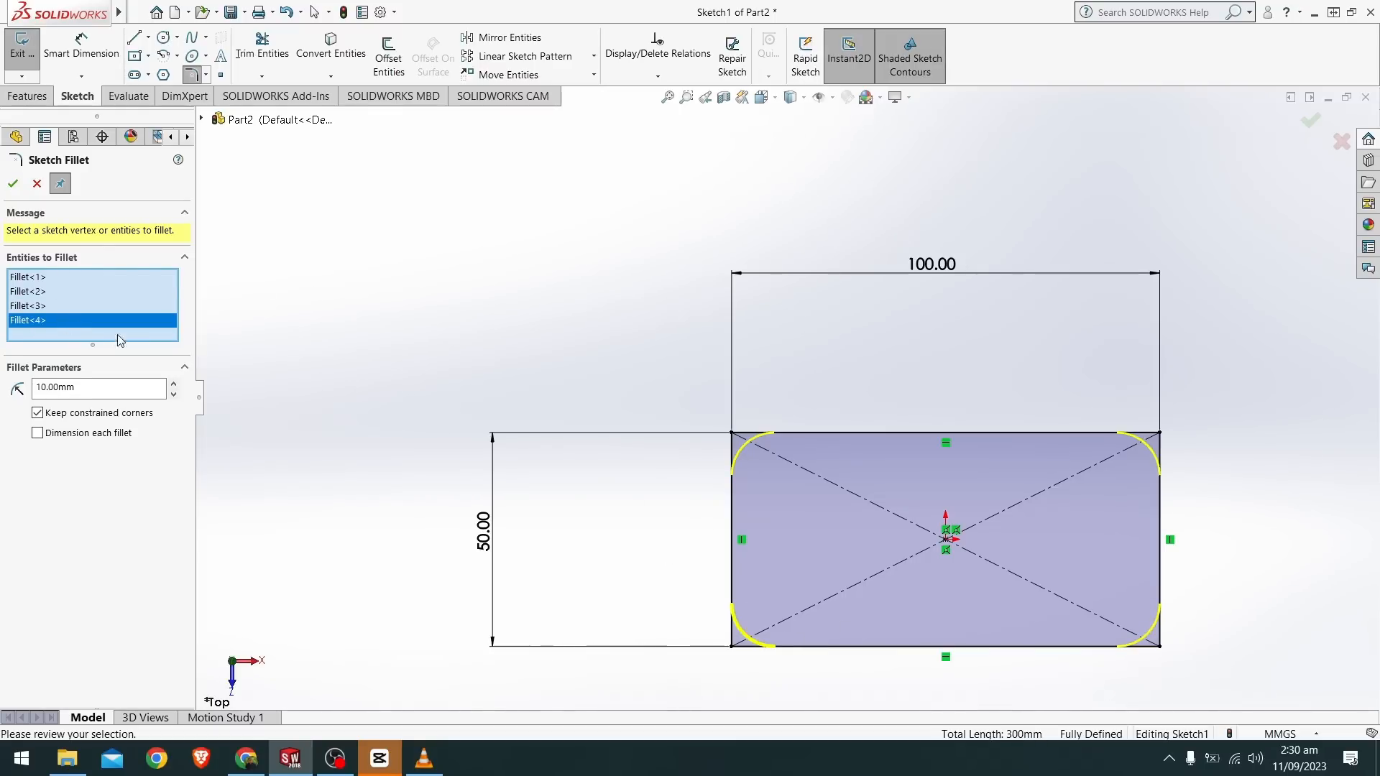
{"action": "mouse_move", "coordinate": [97, 316]}
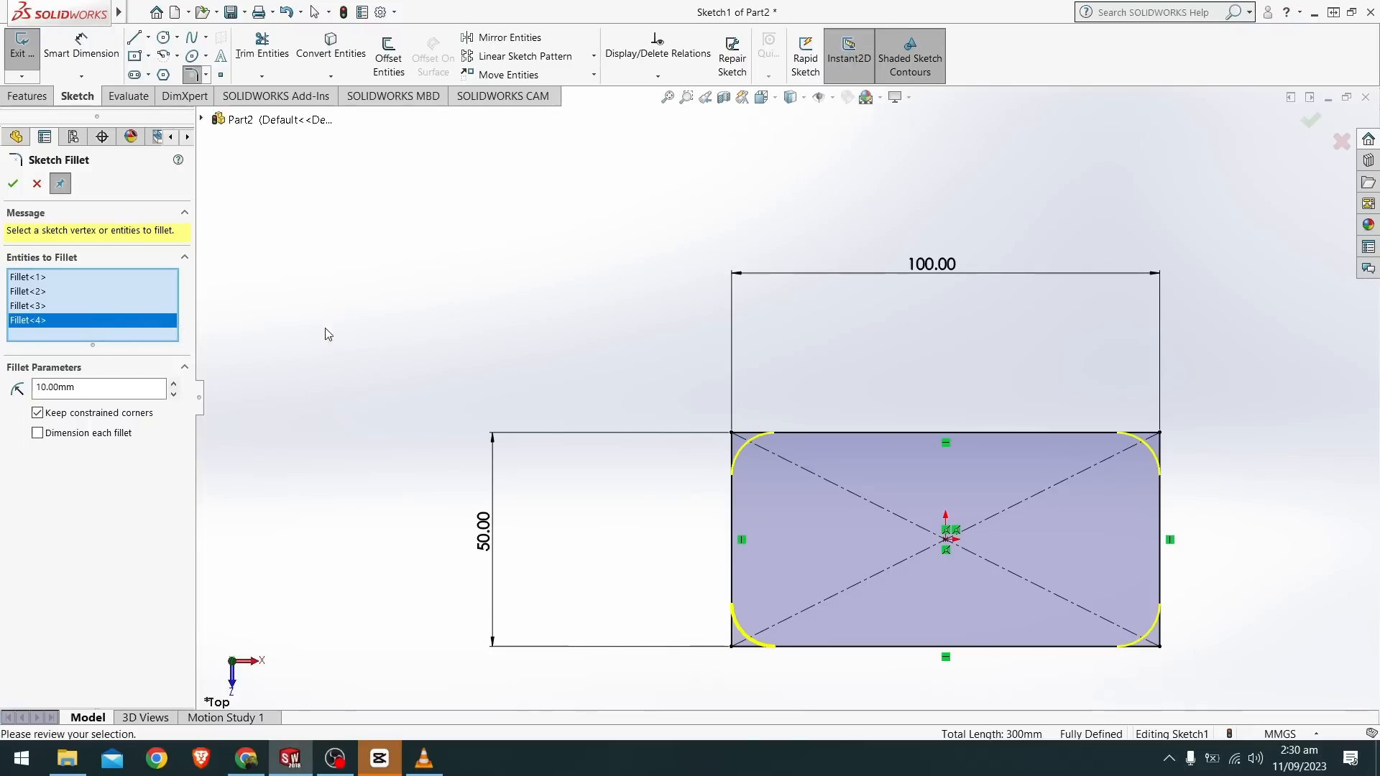
{"action": "mouse_move", "coordinate": [44, 257]}
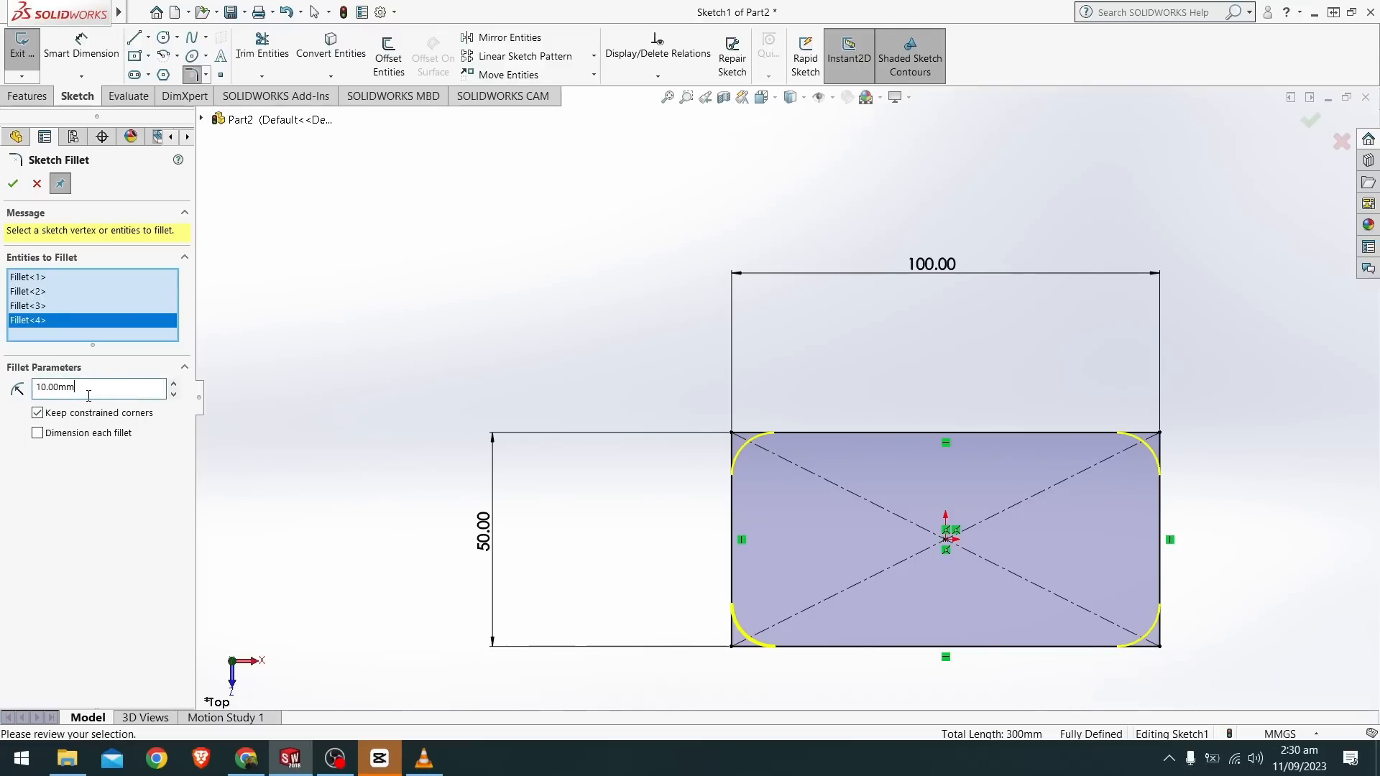
Change the fillet radius from 10 mm to 5 mm in the PropertyManager
{"action": "type", "text": "10"}
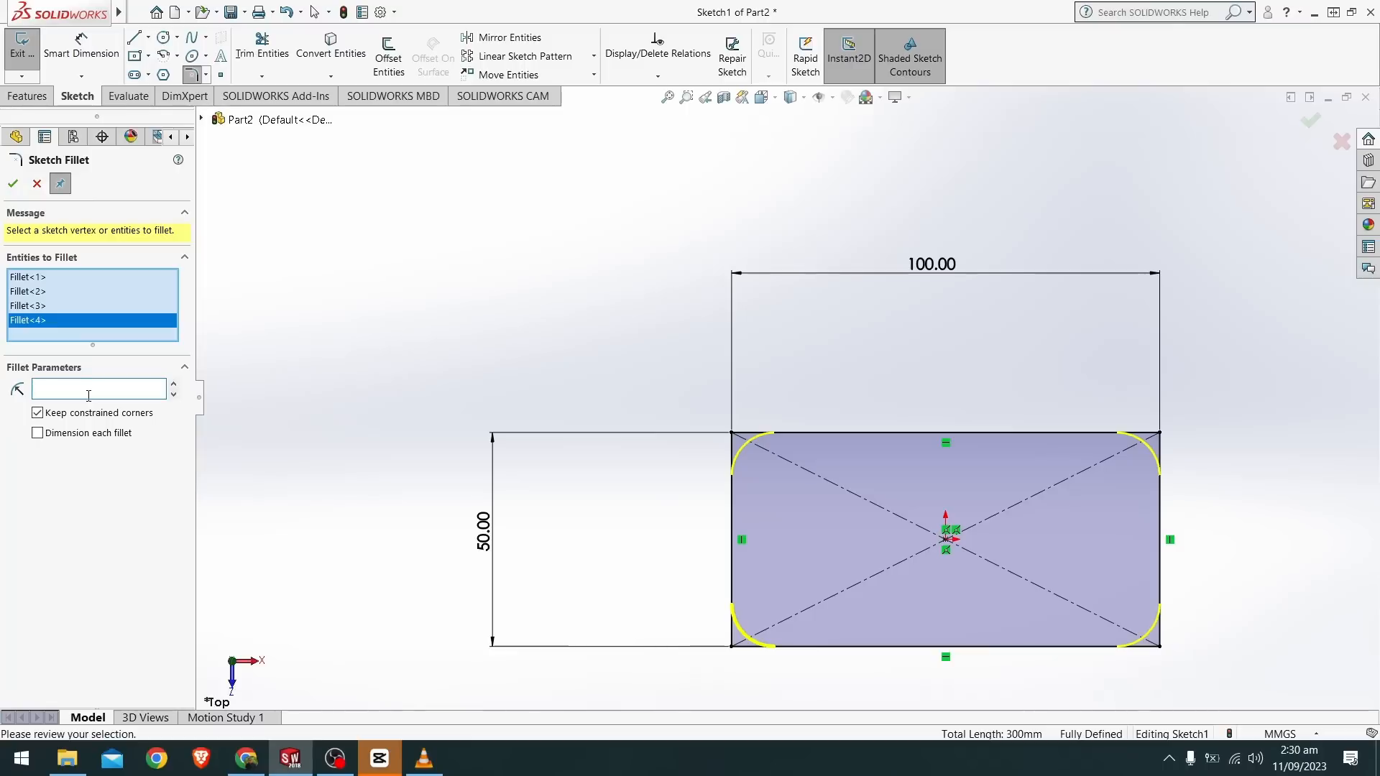
{"action": "type", "text": "5.00mm"}
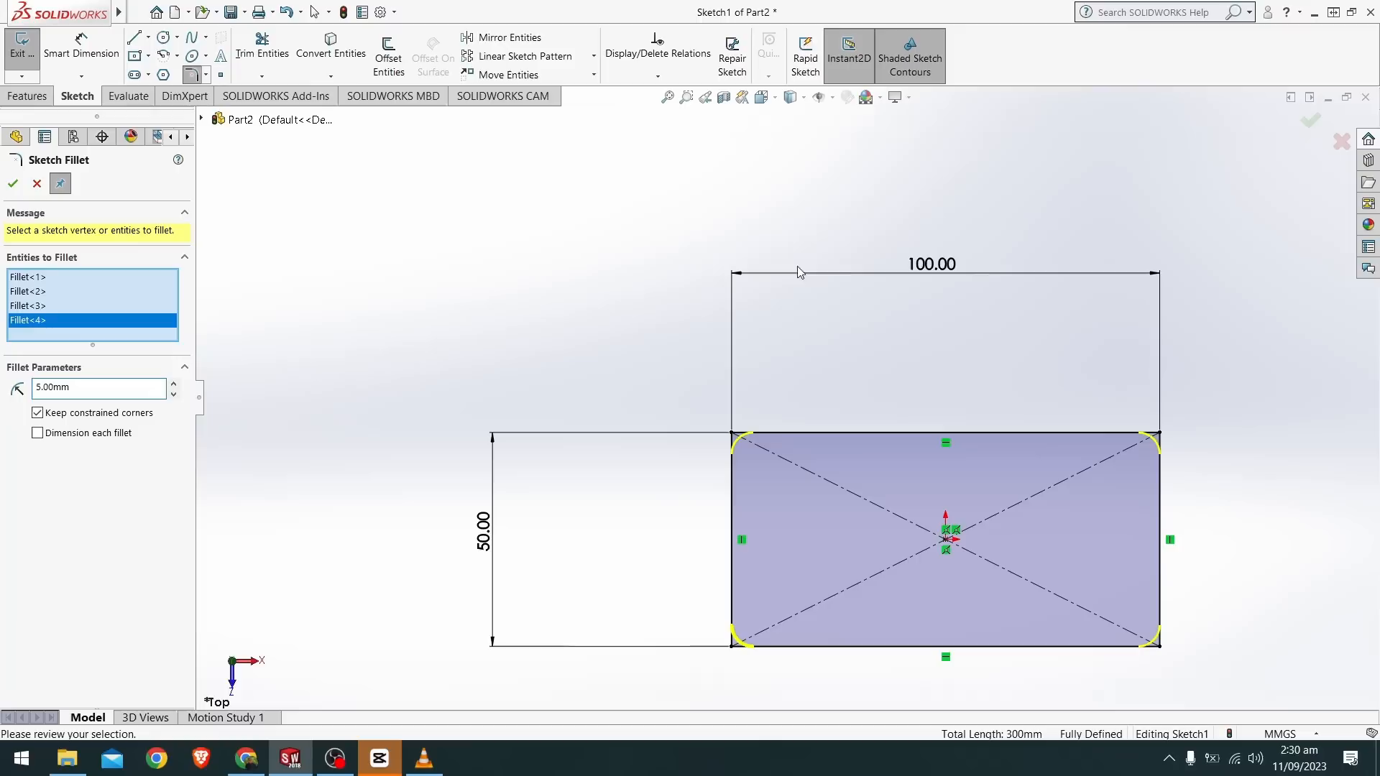
{"action": "mouse_move", "coordinate": [1244, 414]}
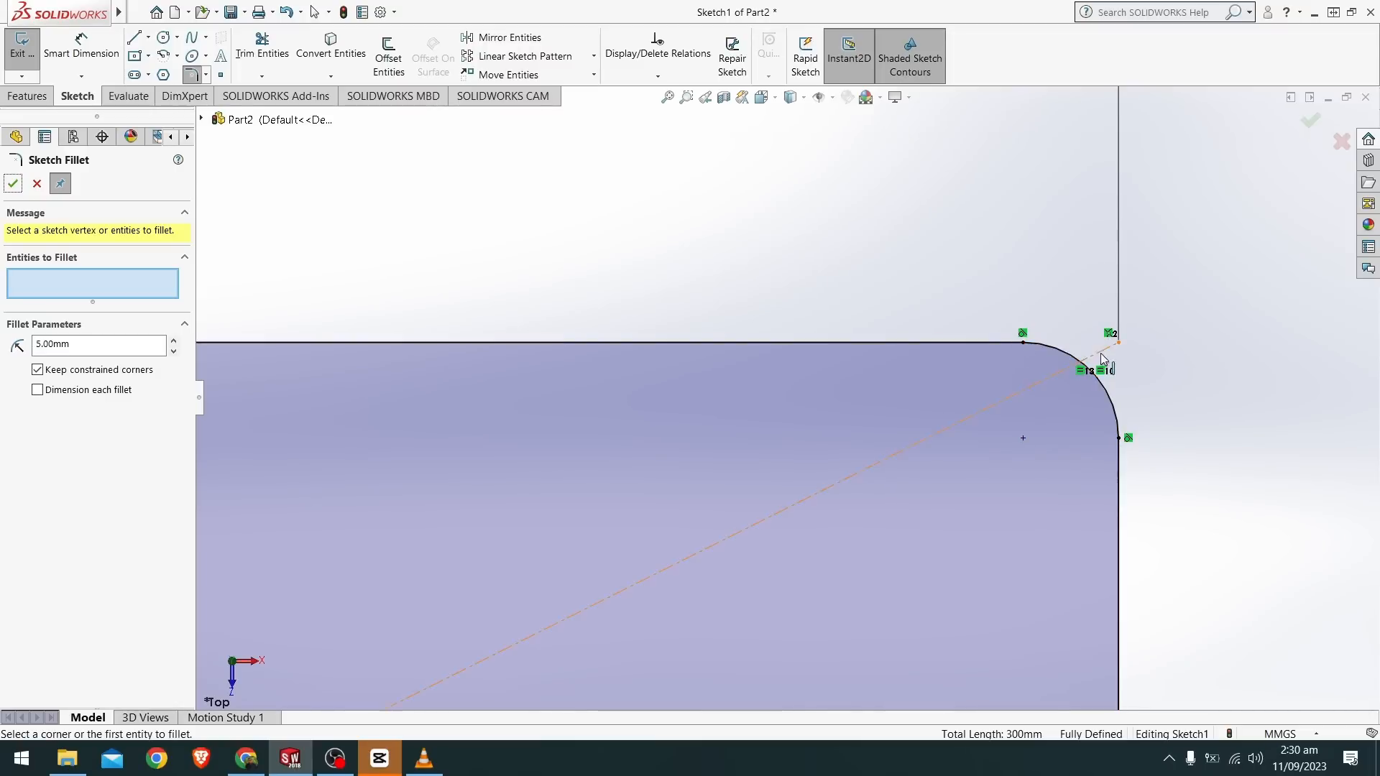
{"action": "mouse_move", "coordinate": [1017, 337]}
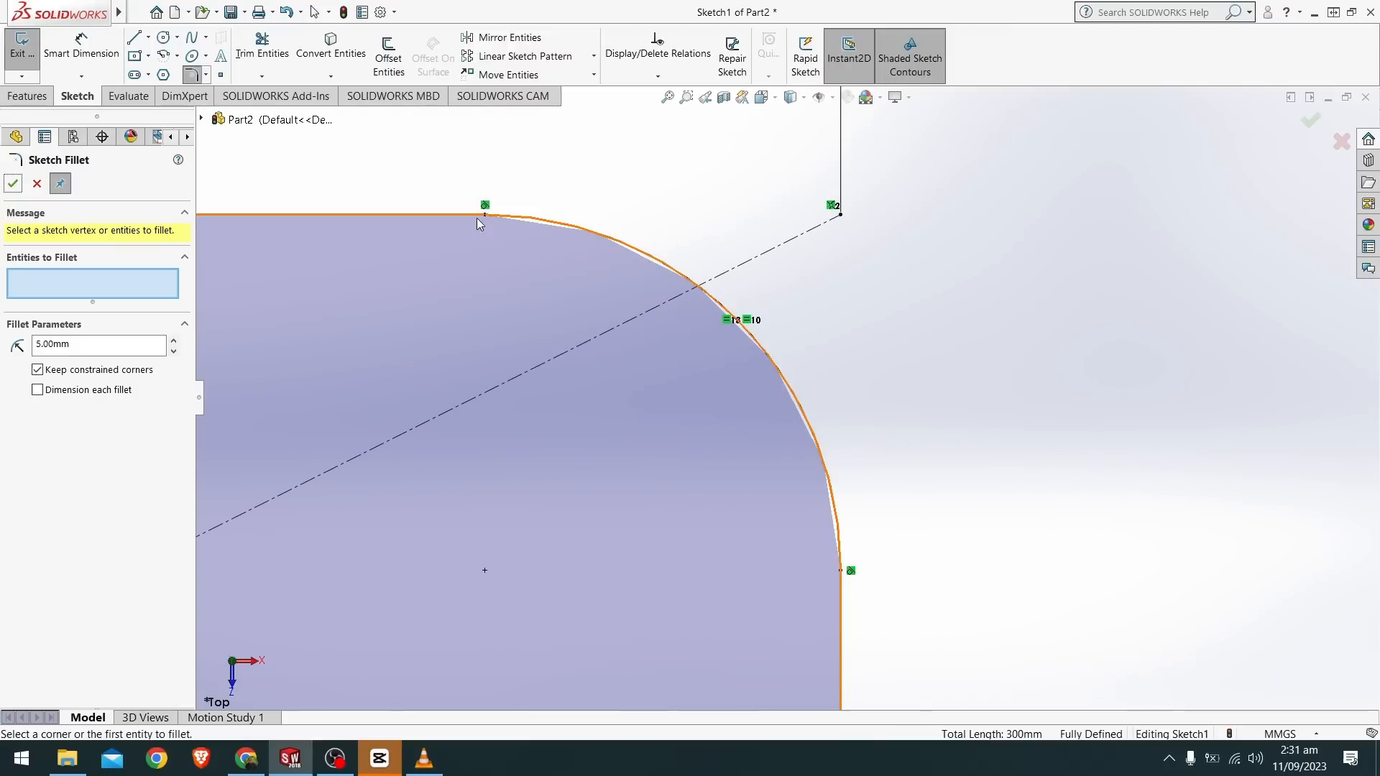
{"action": "mouse_move", "coordinate": [660, 324]}
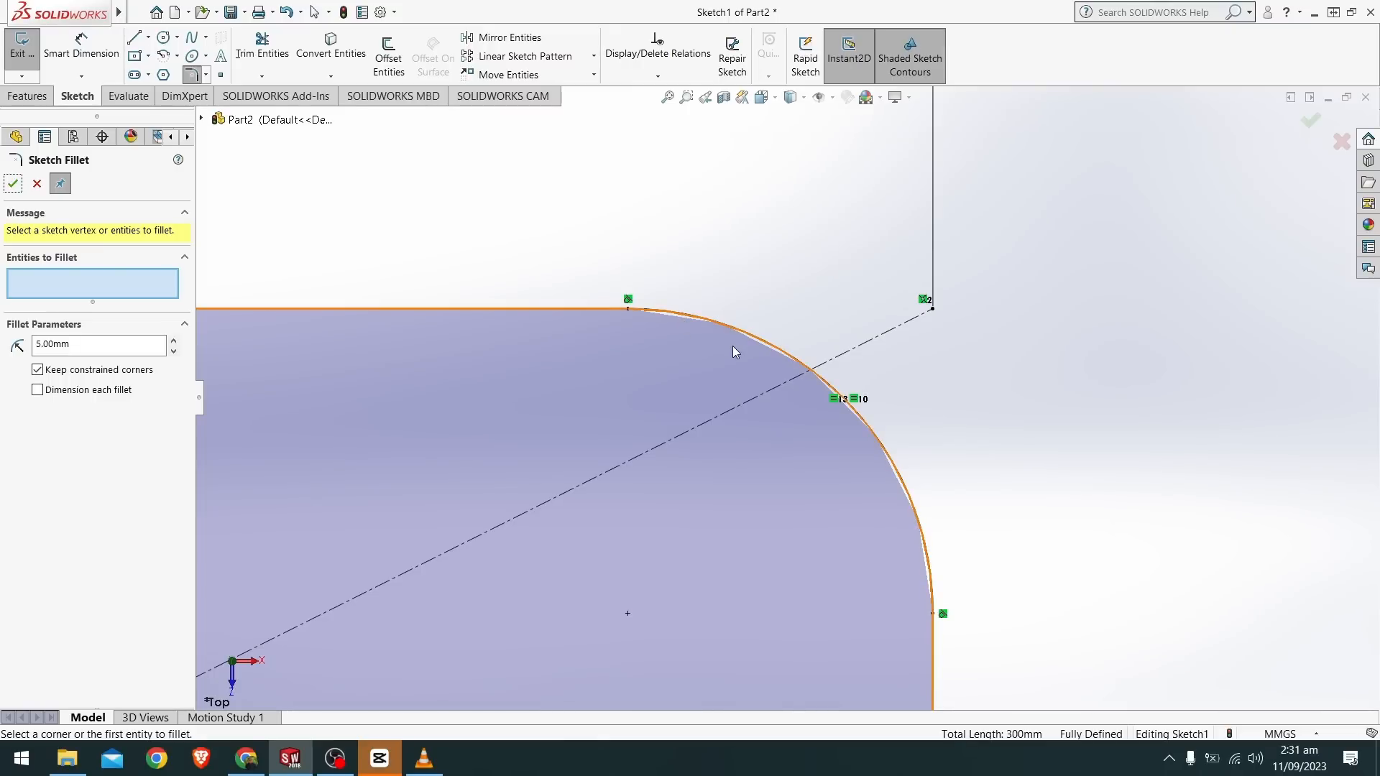
{"action": "mouse_move", "coordinate": [834, 466]}
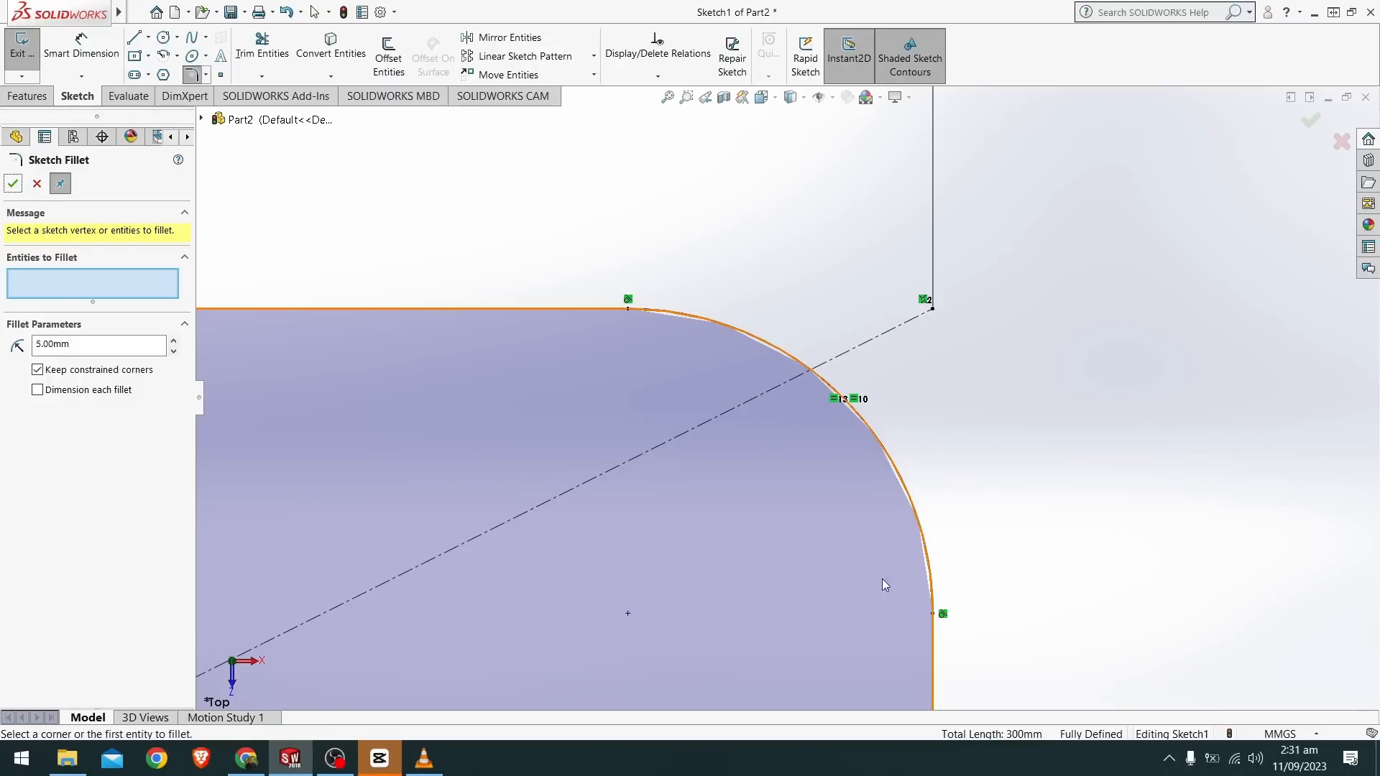
{"action": "mouse_move", "coordinate": [755, 430]}
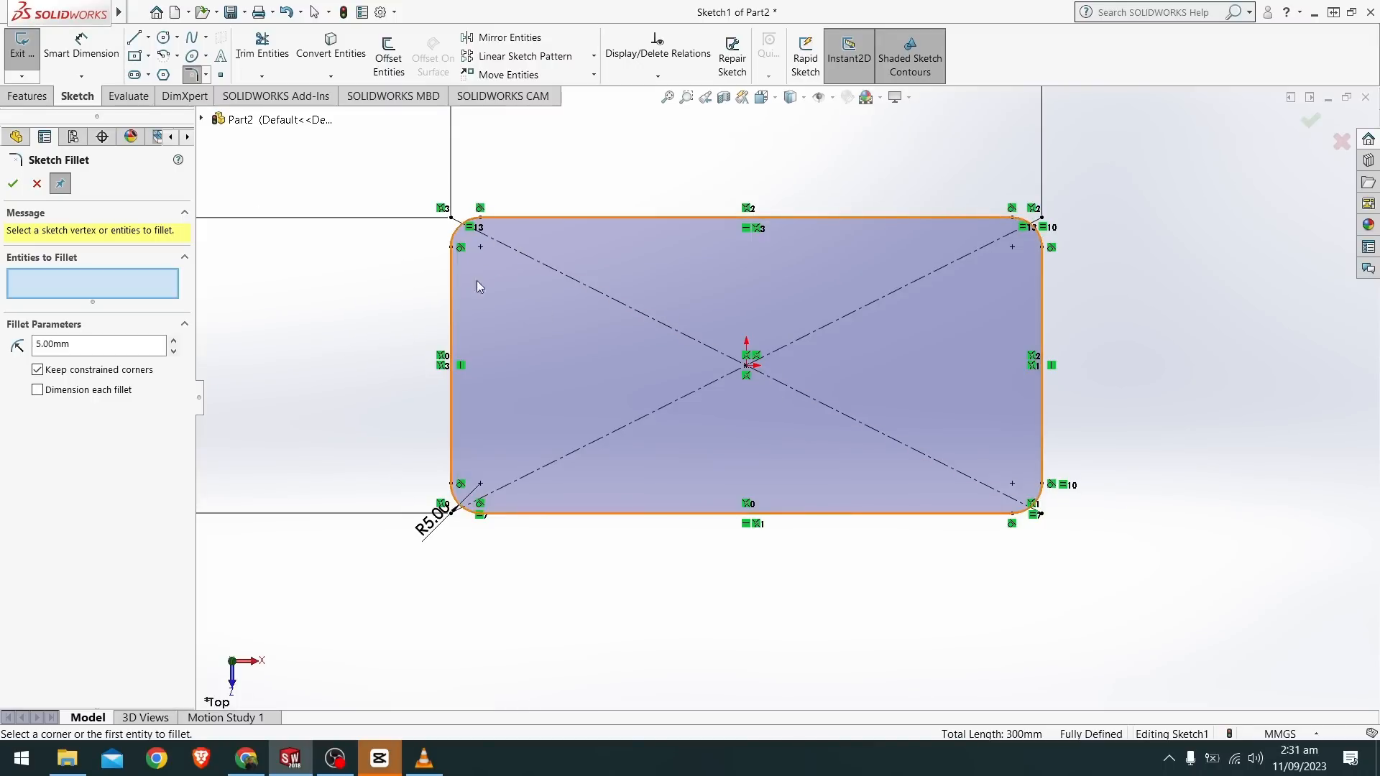
{"action": "mouse_move", "coordinate": [980, 268]}
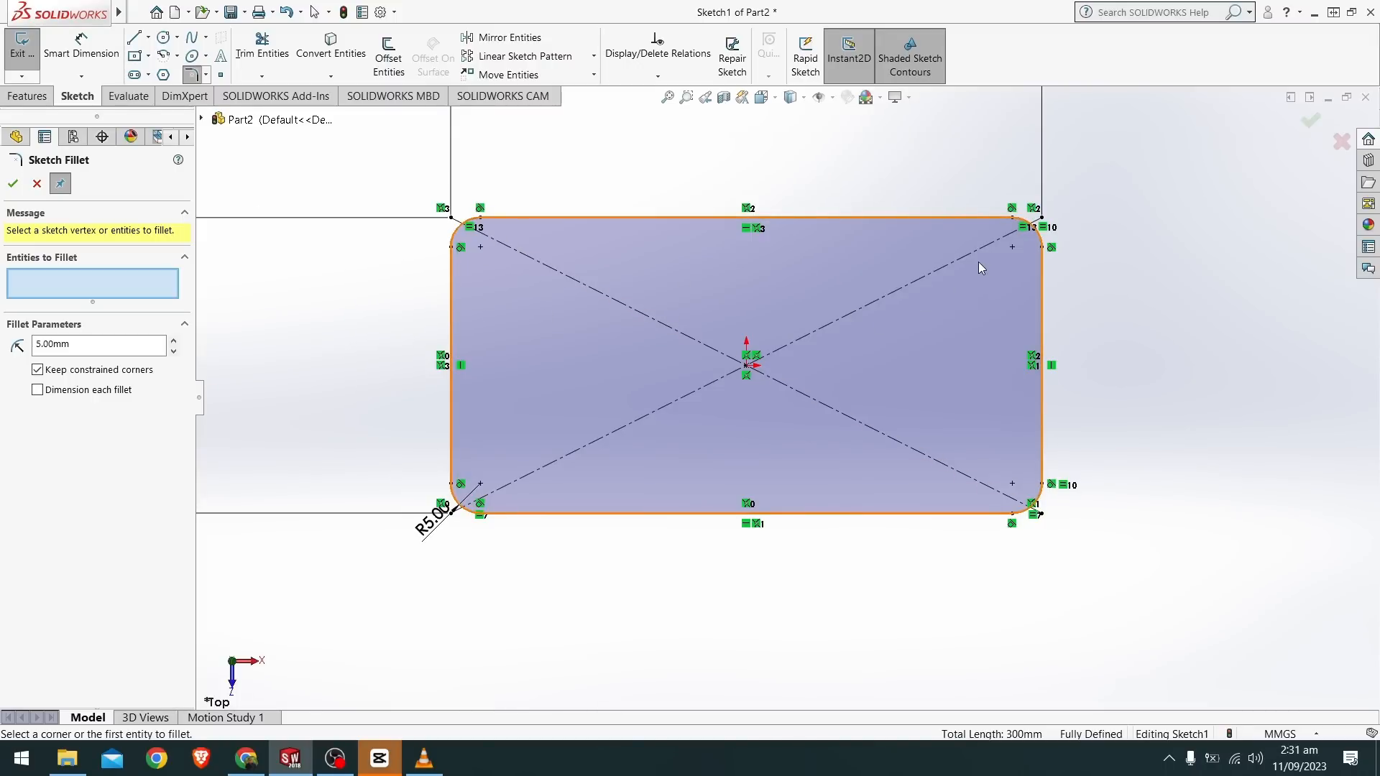
{"action": "mouse_move", "coordinate": [970, 281]}
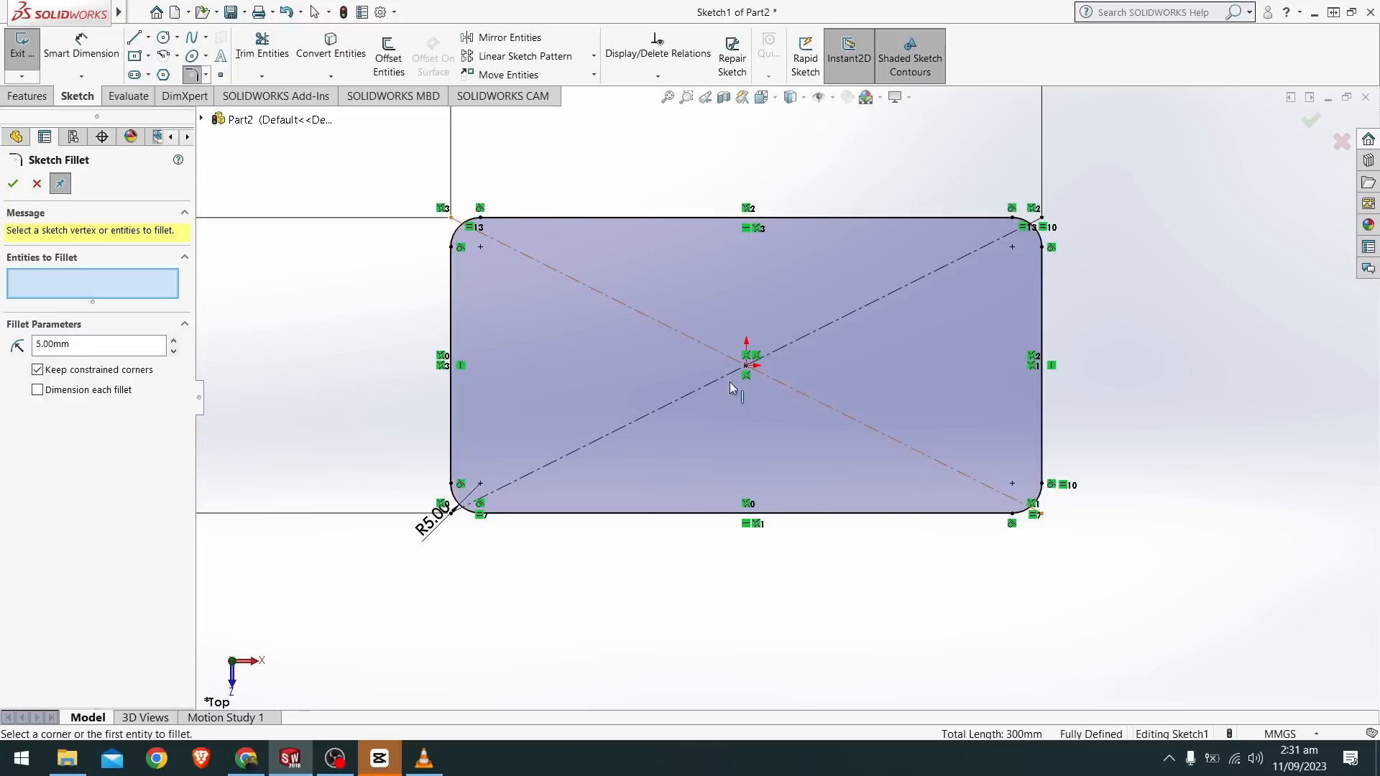
{"action": "mouse_move", "coordinate": [84, 53]}
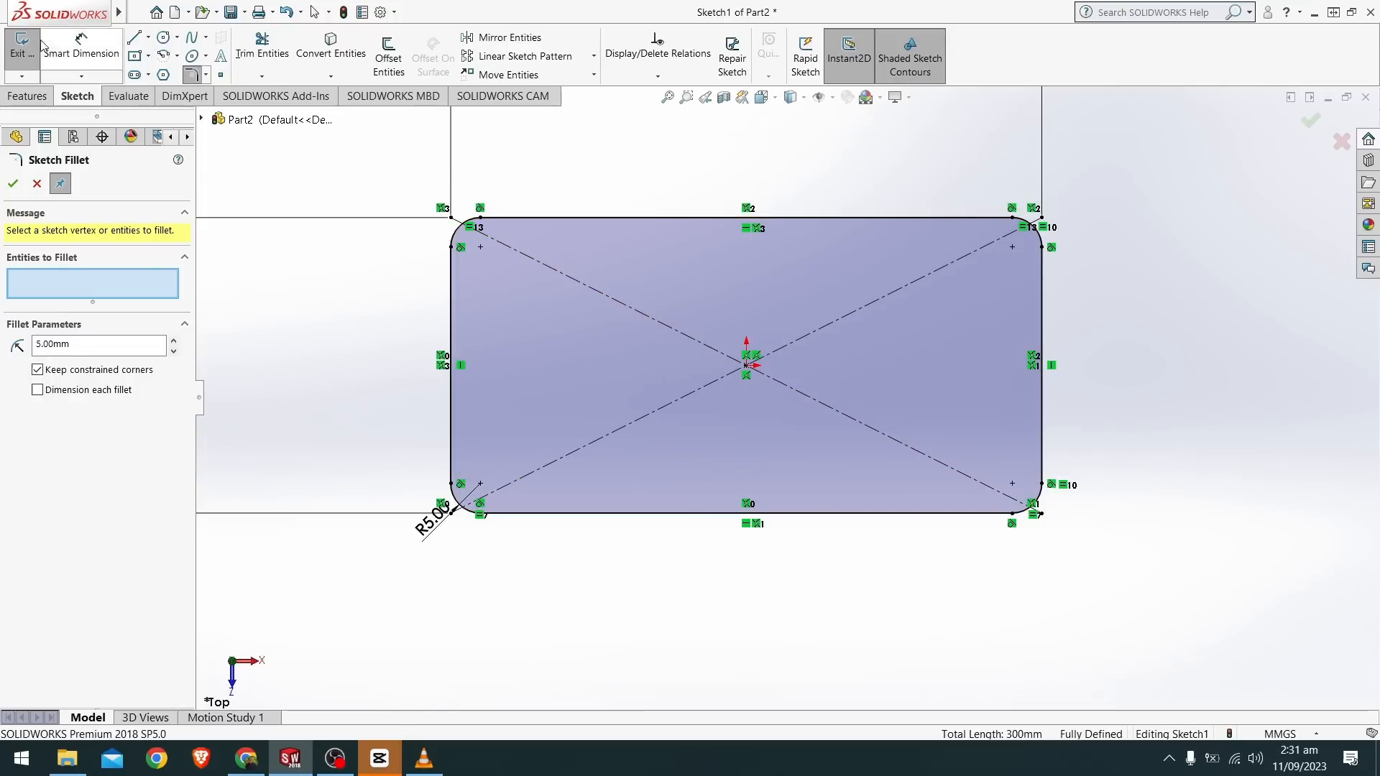
{"action": "mouse_move", "coordinate": [164, 37]}
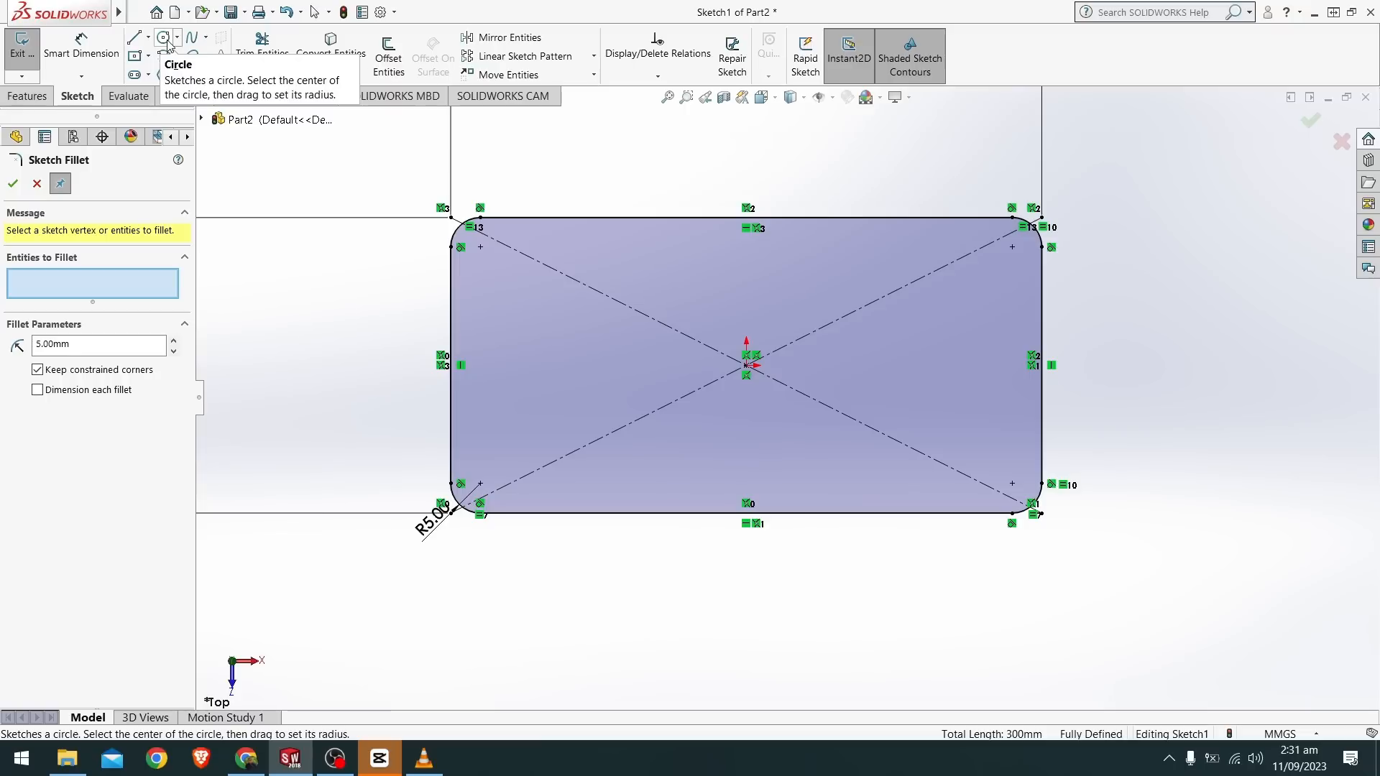
Draw circles near the top-left and right-side corners inside the filleted rectangle
{"action": "left_click", "coordinate": [164, 37]}
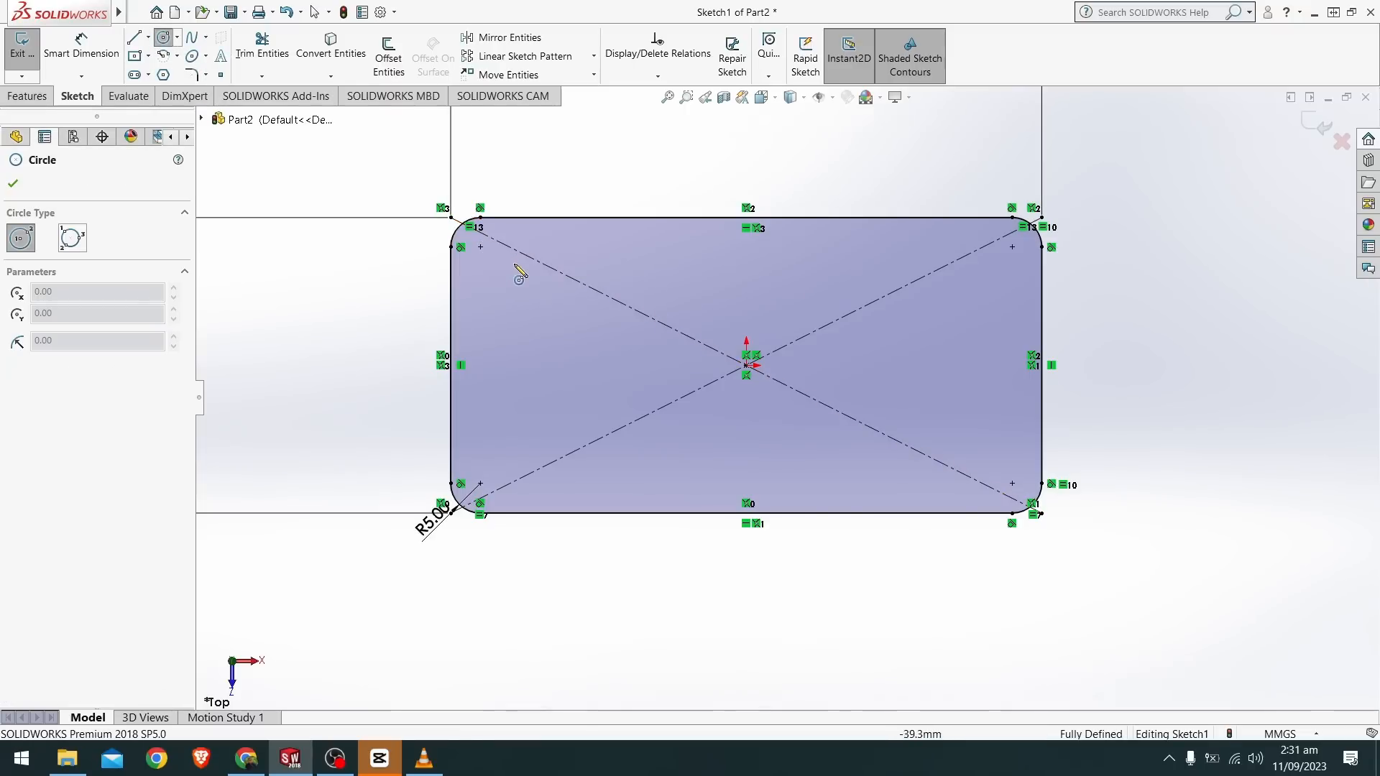
{"action": "mouse_move", "coordinate": [546, 296]}
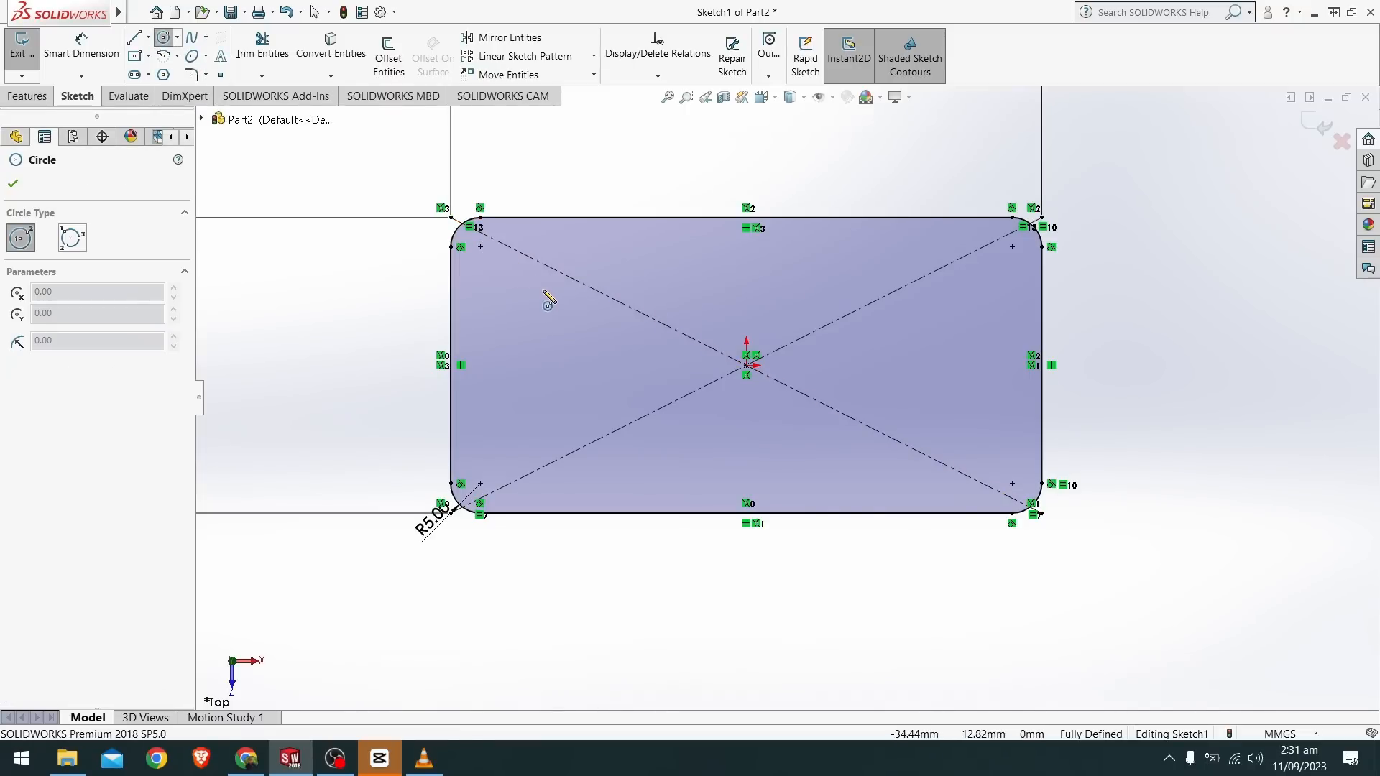
{"action": "left_click_drag", "start_coordinate": [543, 290], "coordinate": [571, 307]}
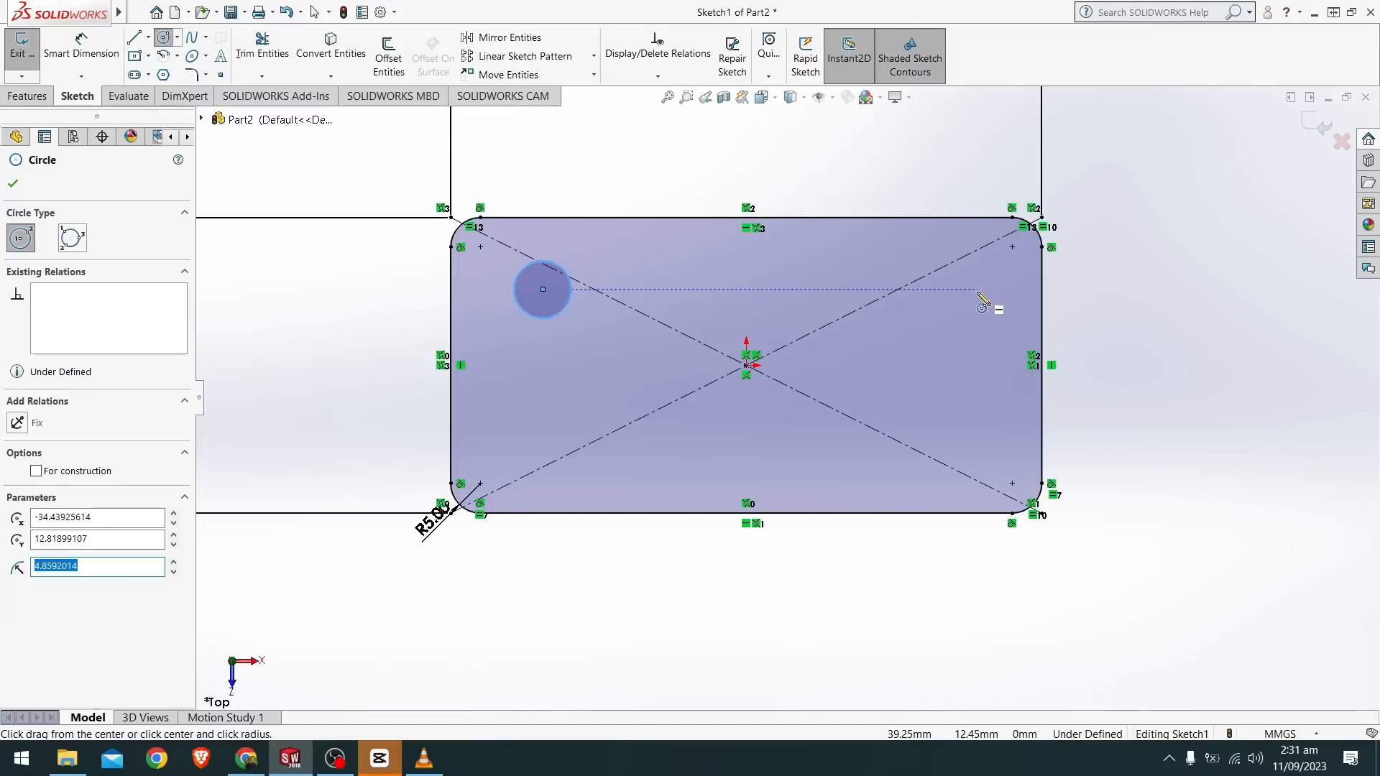
{"action": "left_click", "coordinate": [969, 291]}
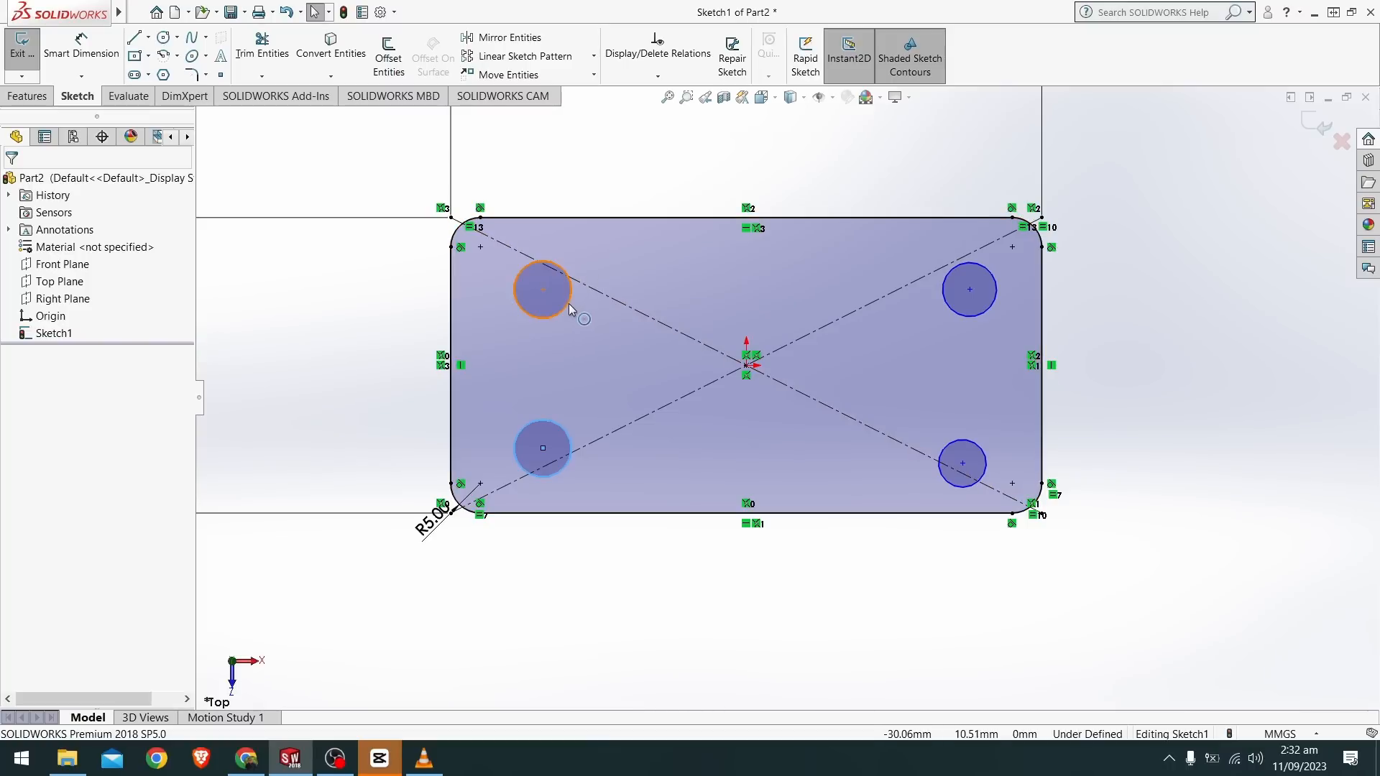
{"action": "left_click", "coordinate": [969, 290]}
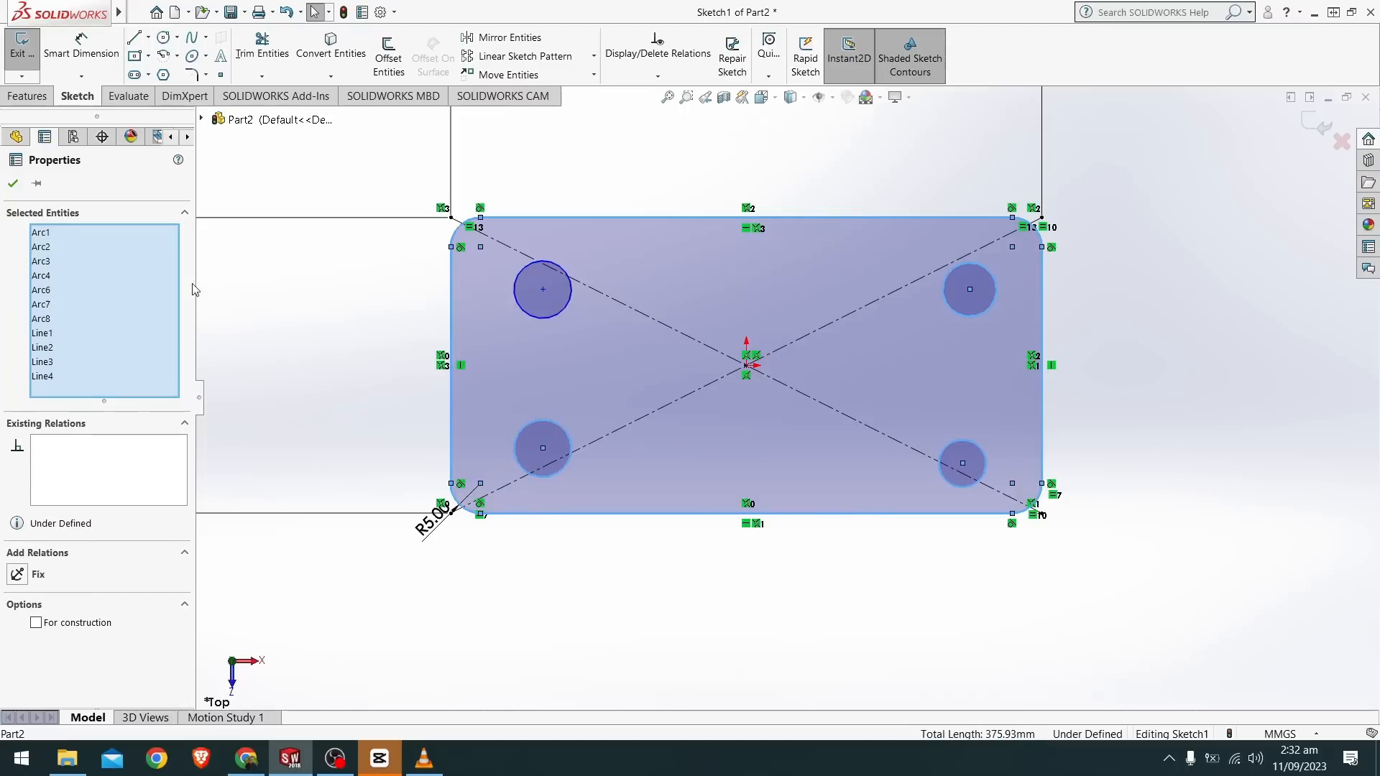
{"action": "mouse_move", "coordinate": [230, 266]}
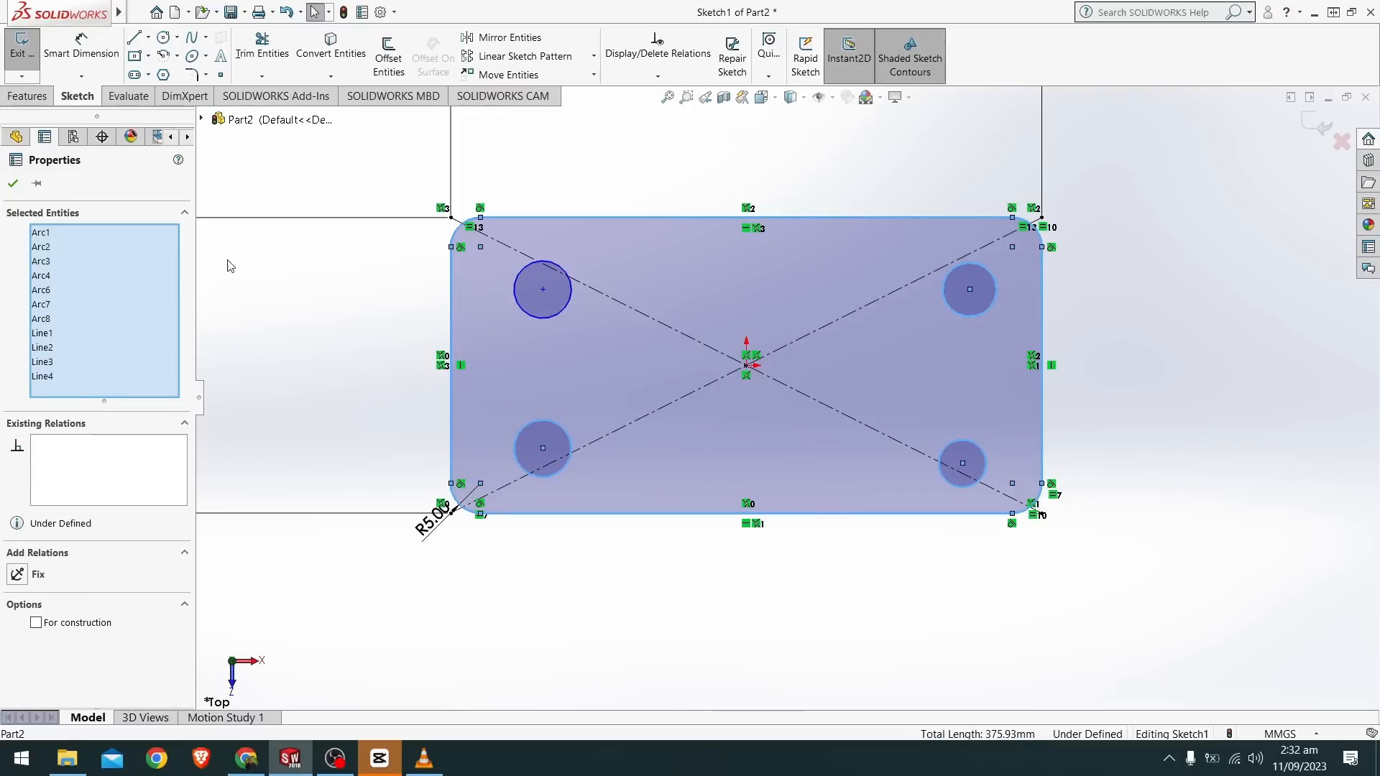
{"action": "mouse_move", "coordinate": [79, 414]}
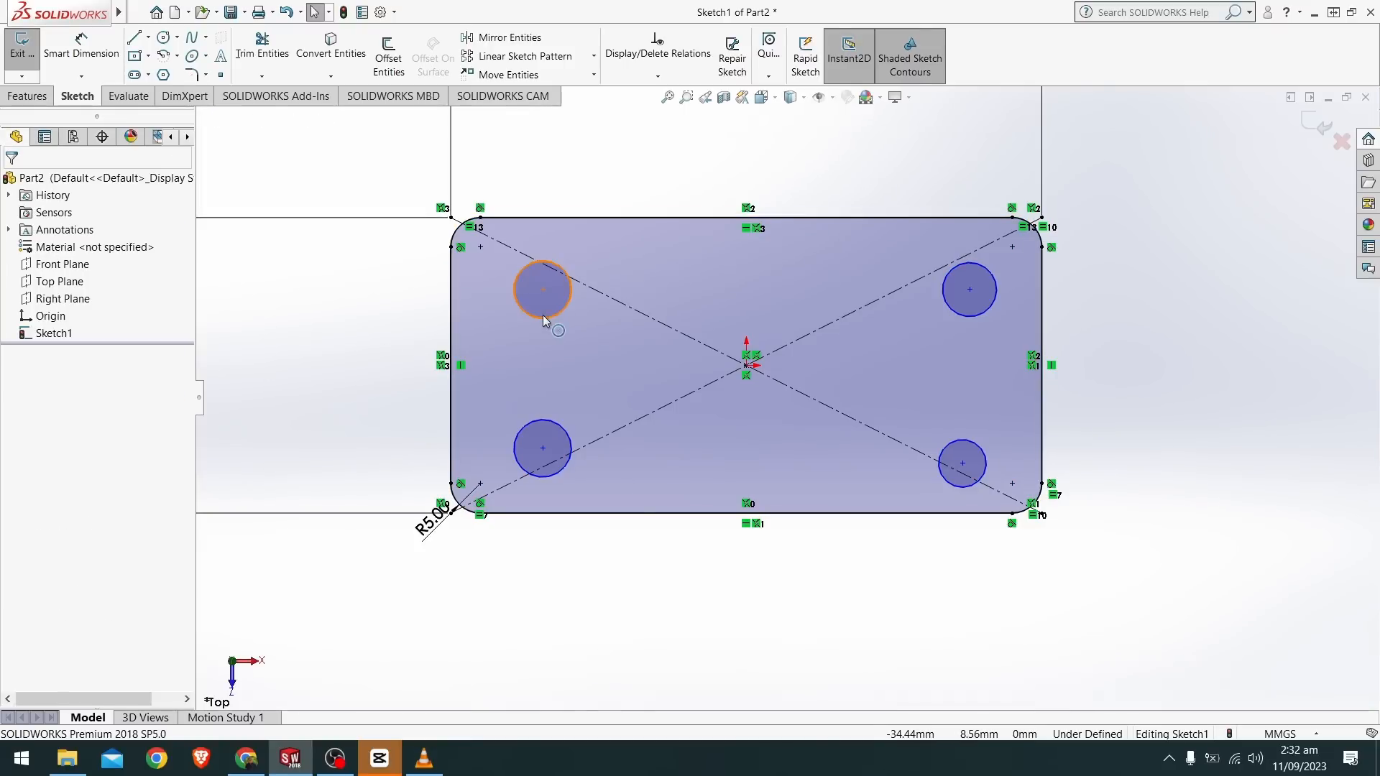
Select the corner circles and constrain them with an Equal relation, then confirm
{"action": "left_click", "coordinate": [542, 448]}
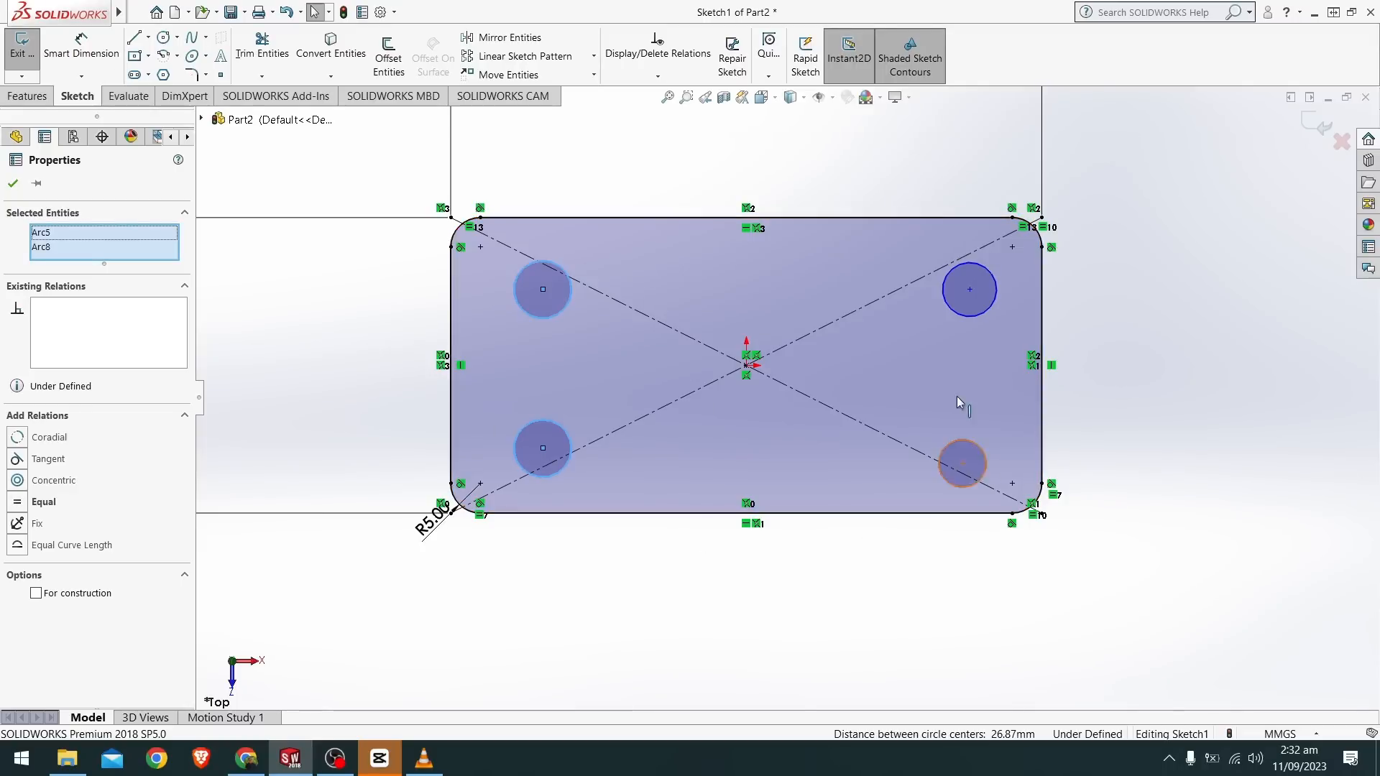
{"action": "left_click", "coordinate": [963, 463]}
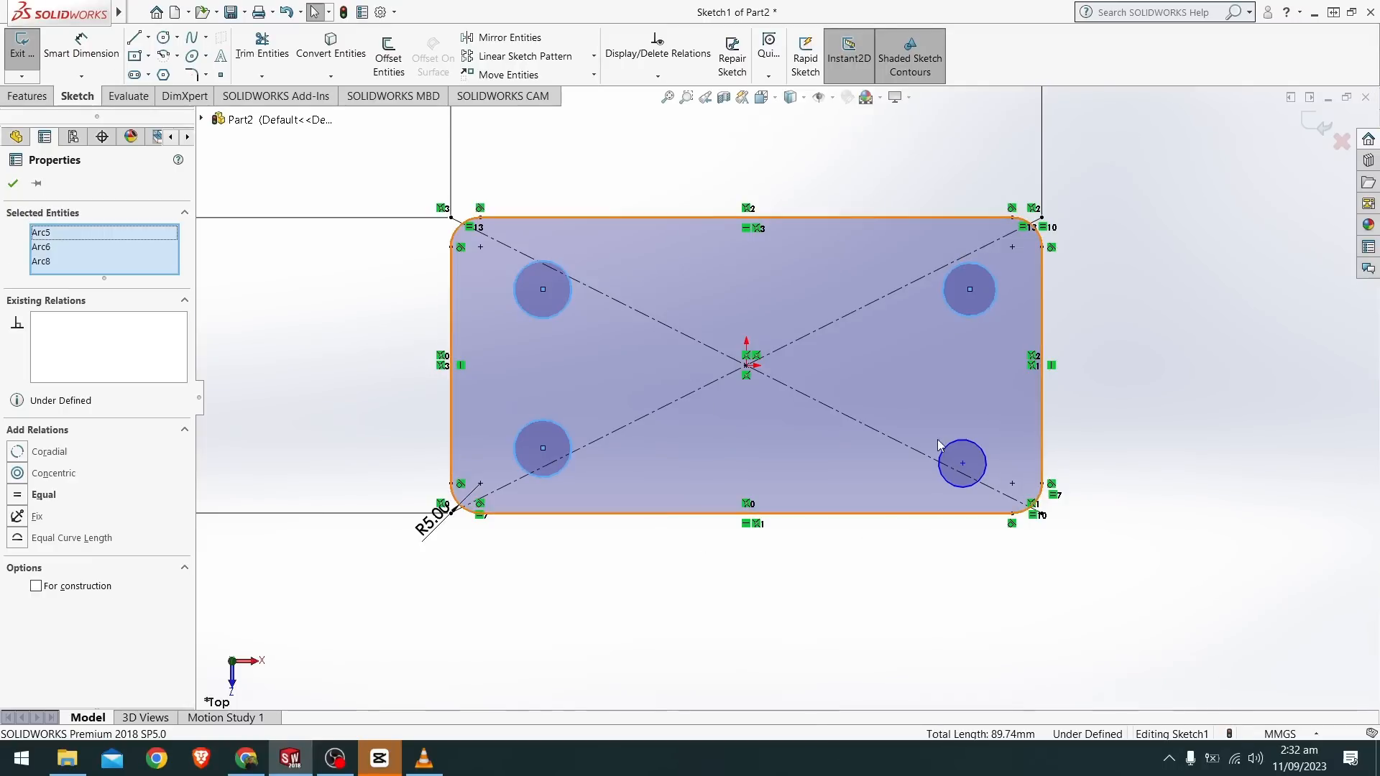
{"action": "left_click", "coordinate": [963, 463]}
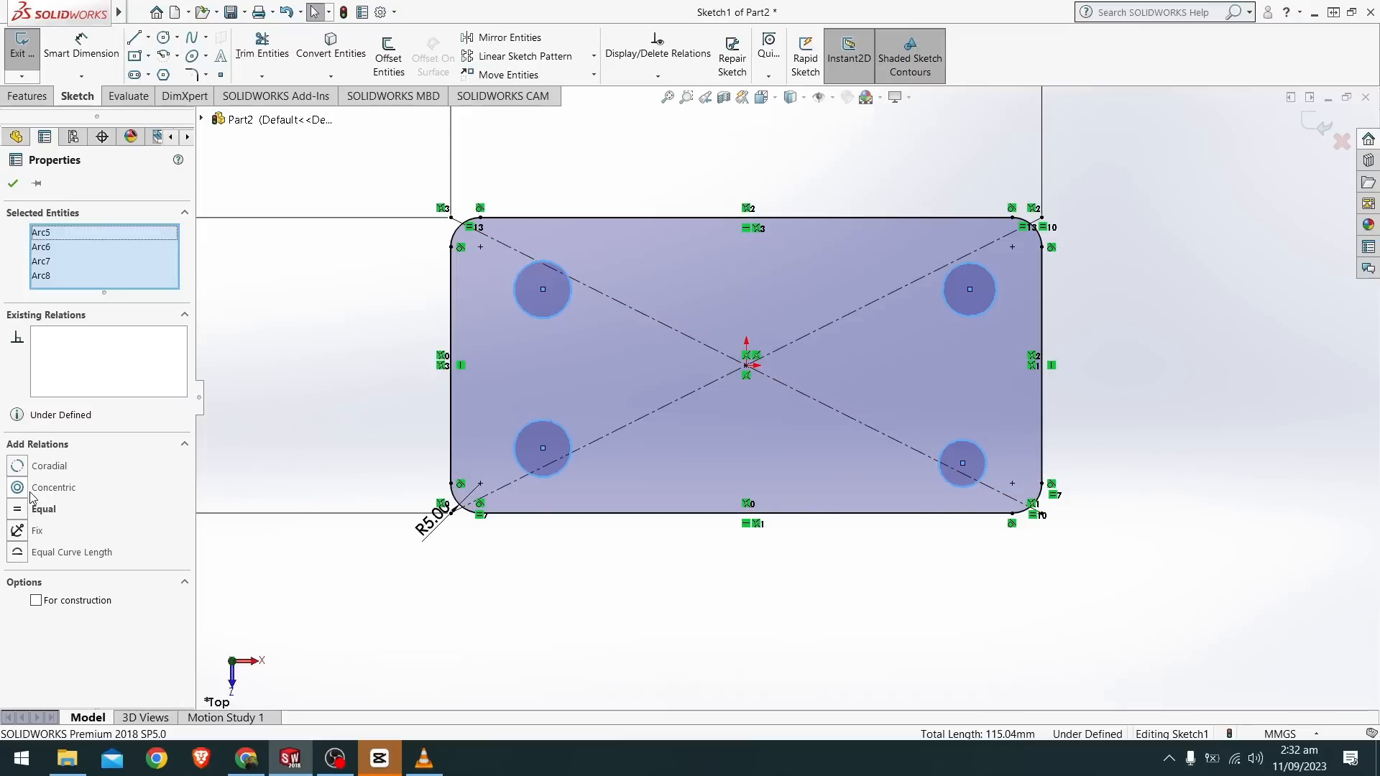
{"action": "left_click", "coordinate": [43, 509]}
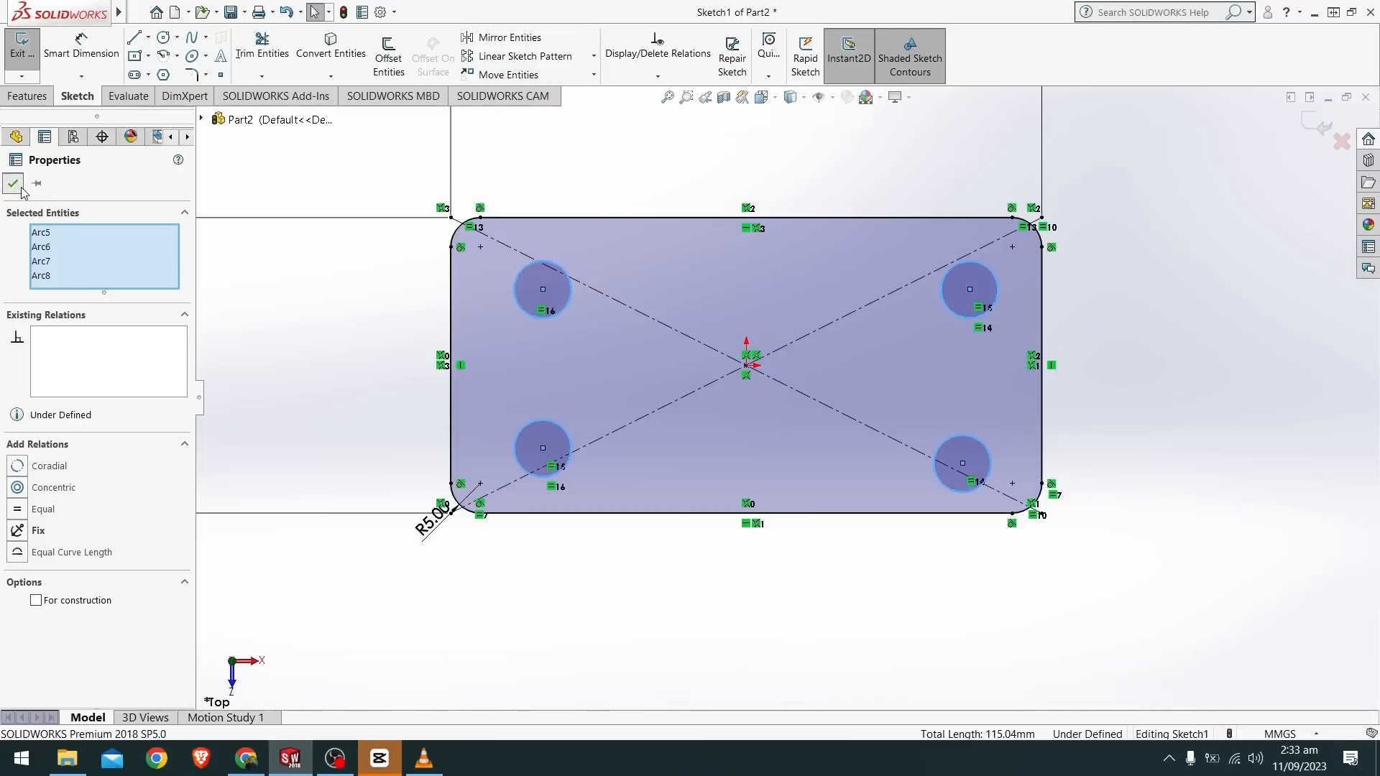
{"action": "left_click", "coordinate": [13, 184]}
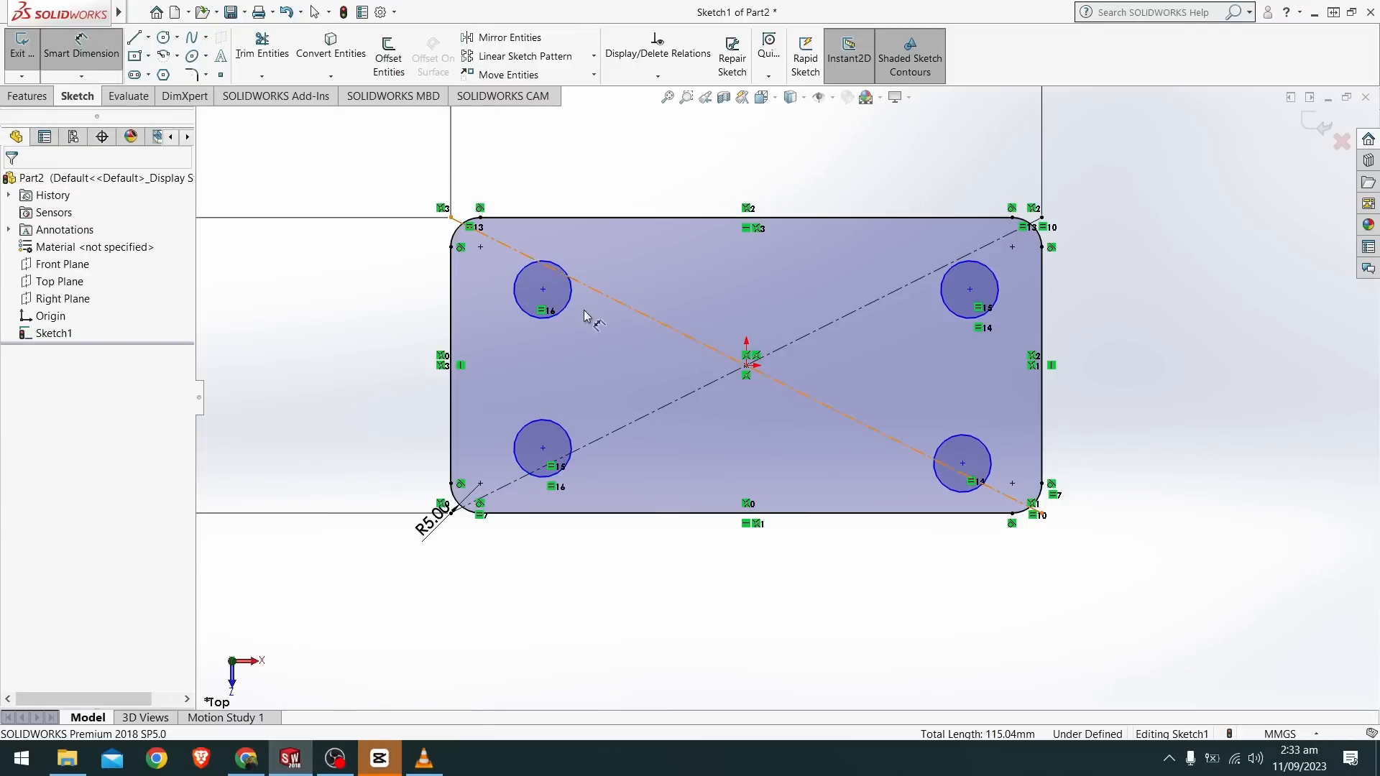
Dimension circle centres 20 mm from the left edge and 10 mm from top and bottom edges
{"action": "left_click", "coordinate": [543, 289]}
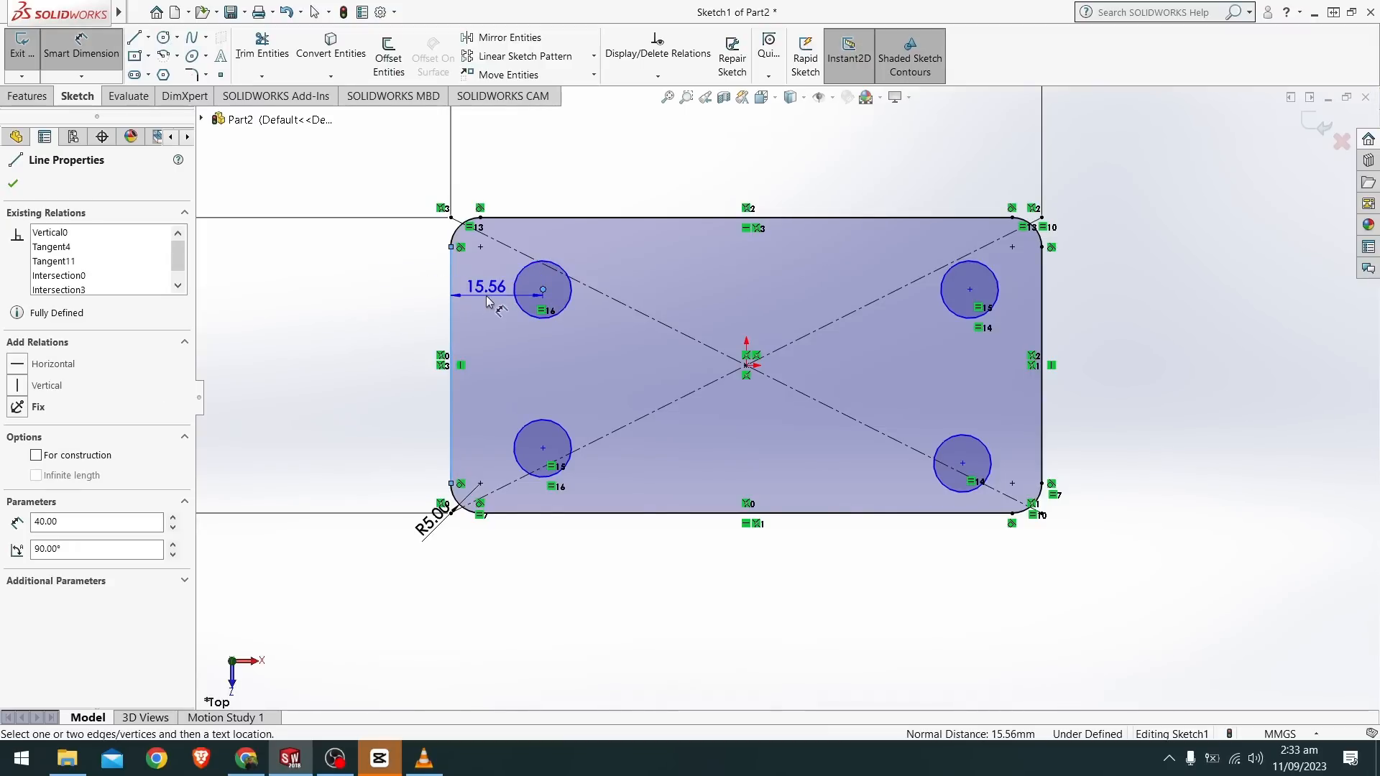
{"action": "double_click", "coordinate": [482, 286]}
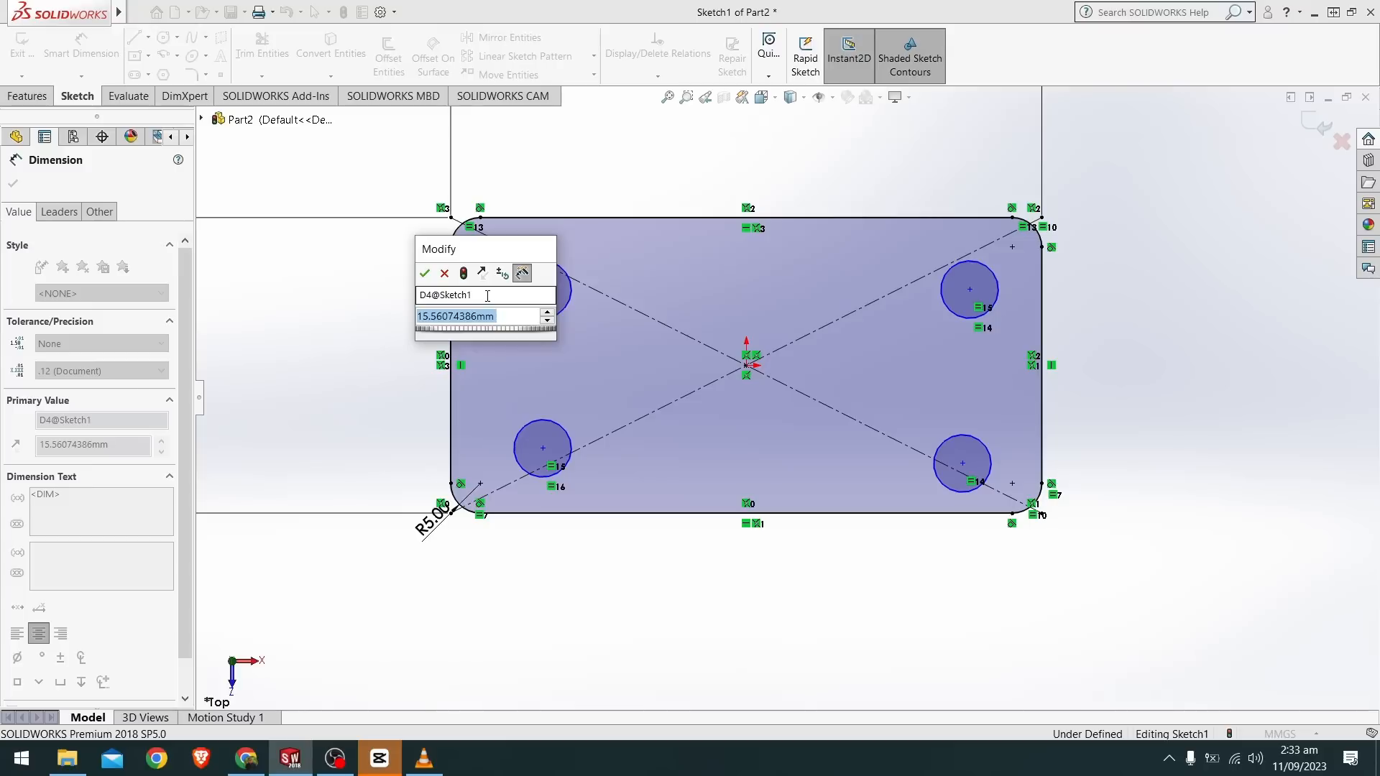
{"action": "left_click", "coordinate": [424, 273]}
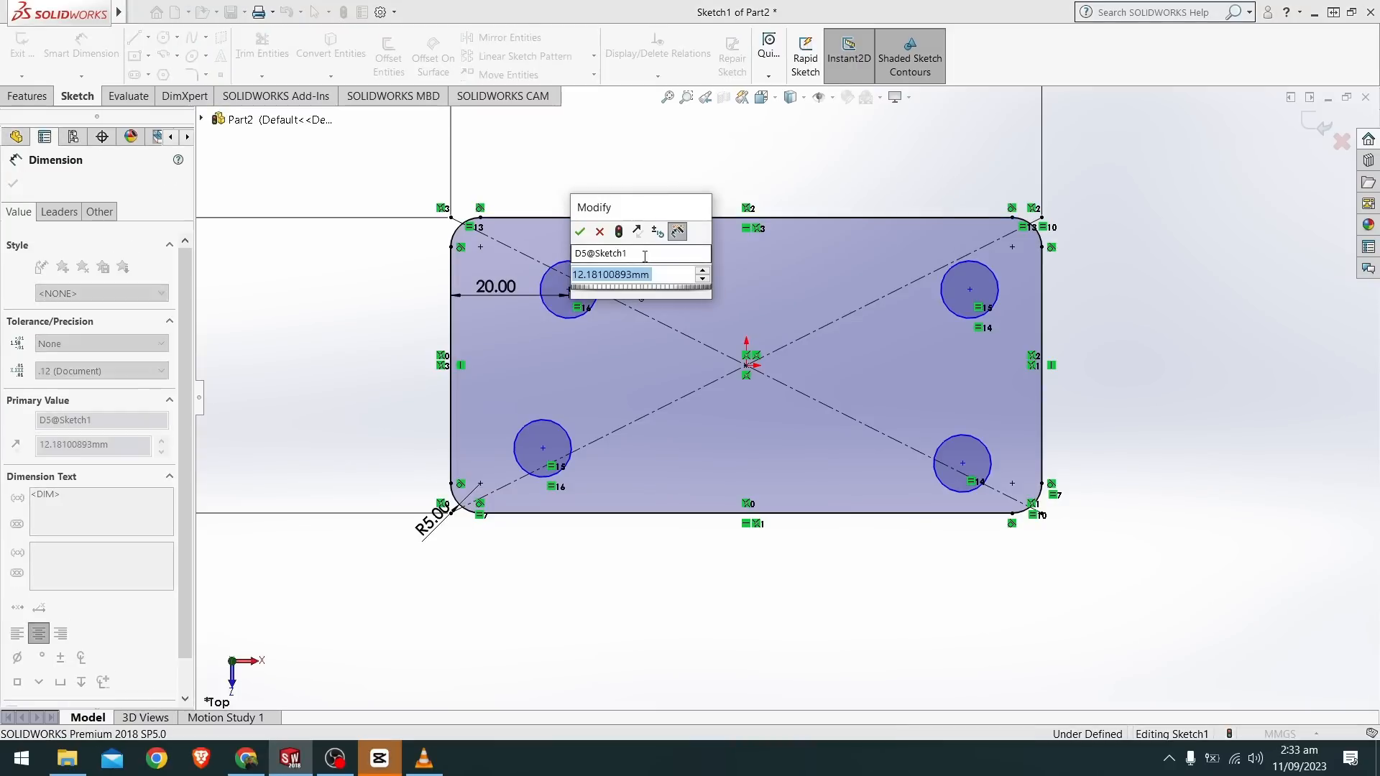
{"action": "left_click", "coordinate": [581, 229]}
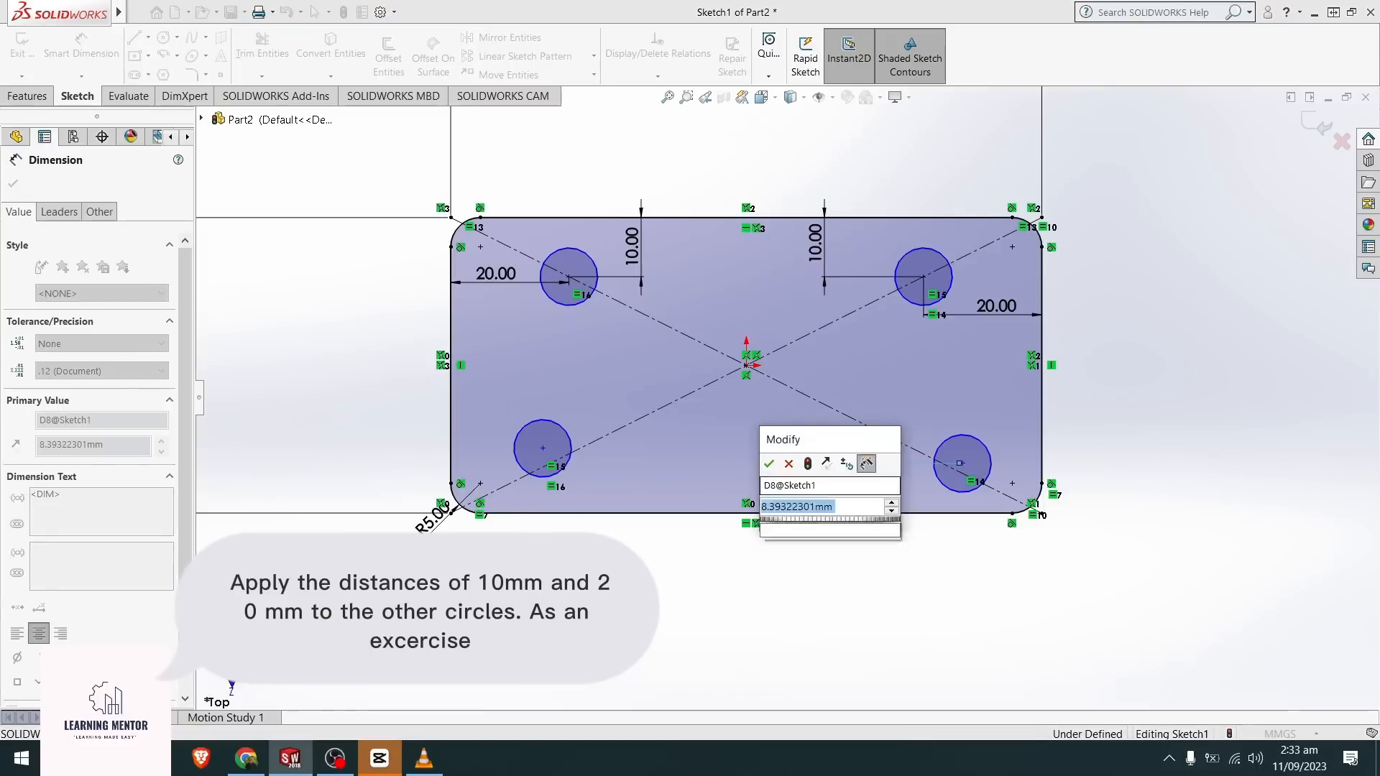
{"action": "left_click", "coordinate": [769, 463]}
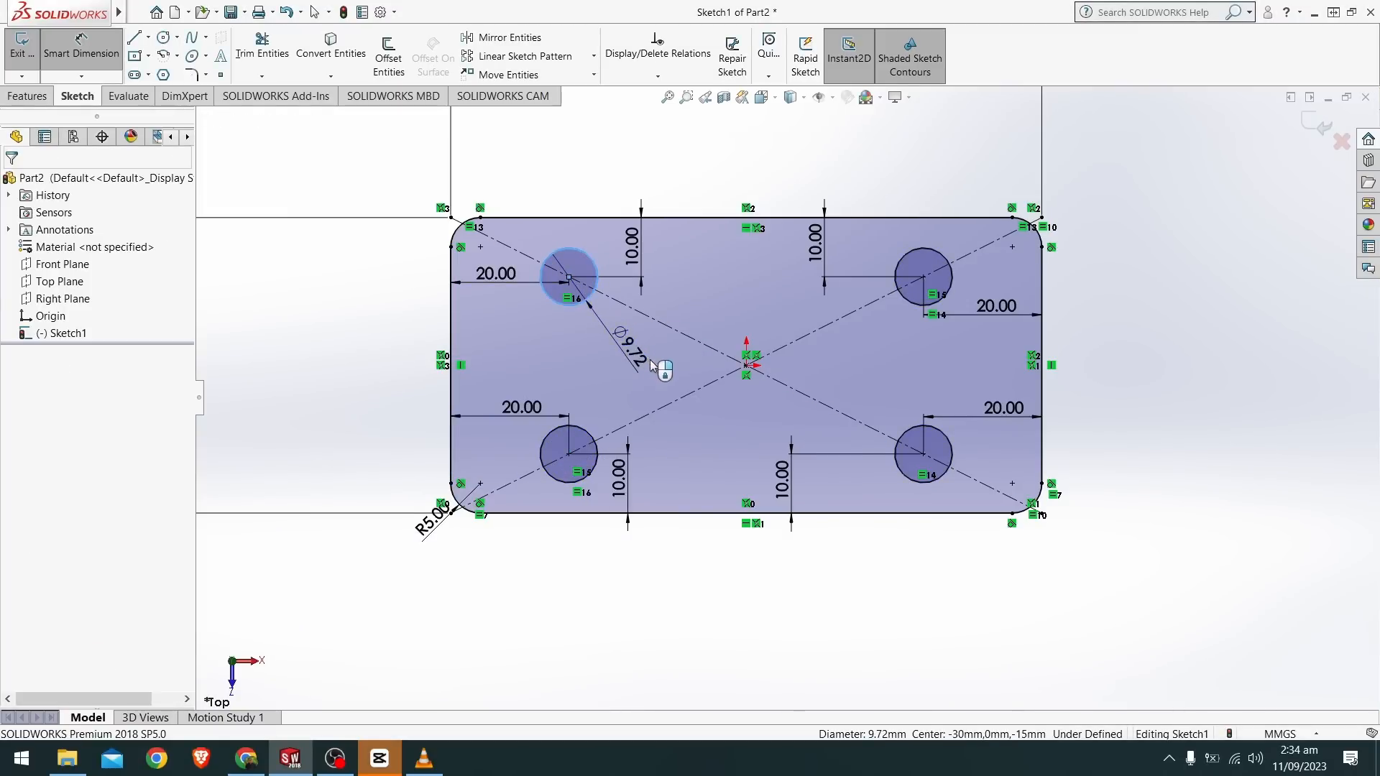
Dimension the top-left circle's diameter as 10 mm, fully defining the sketch
{"action": "double_click", "coordinate": [633, 358]}
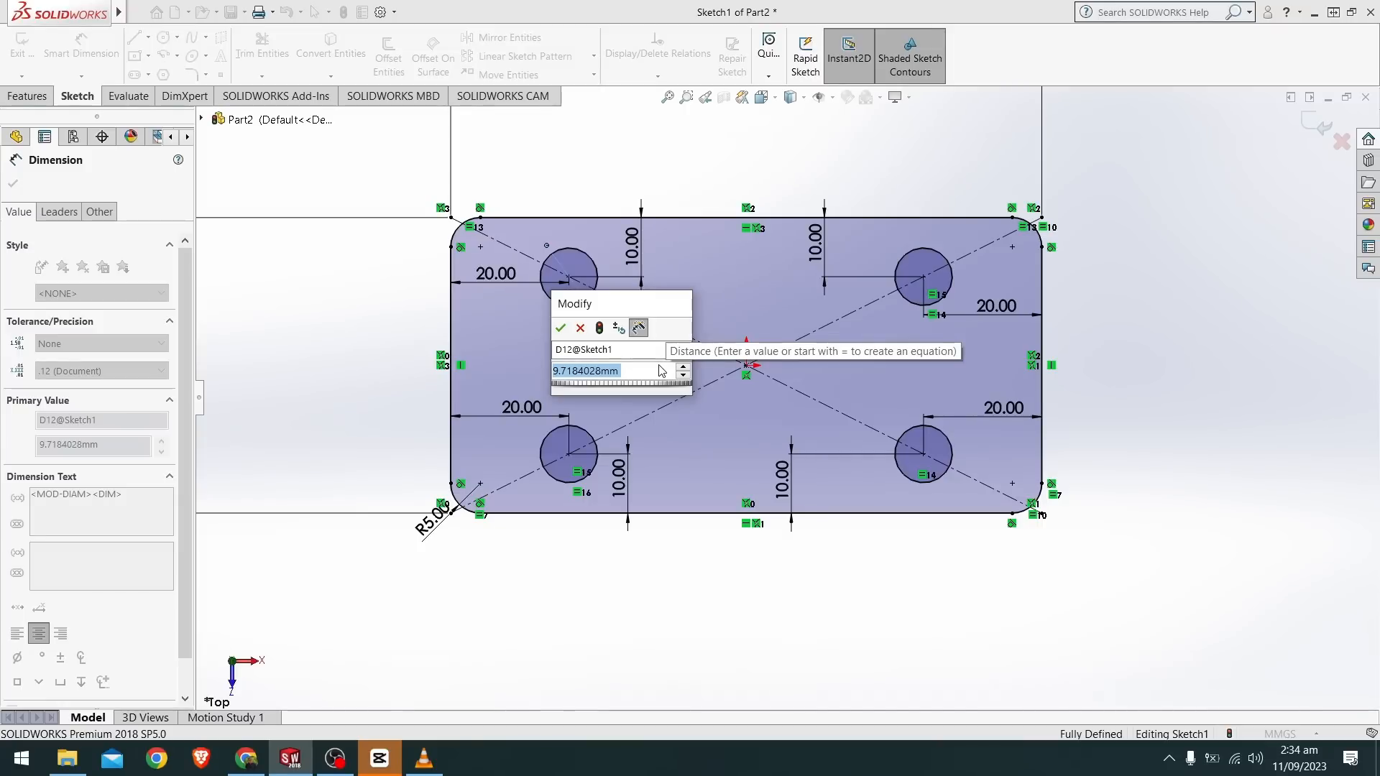
{"action": "left_click", "coordinate": [560, 328]}
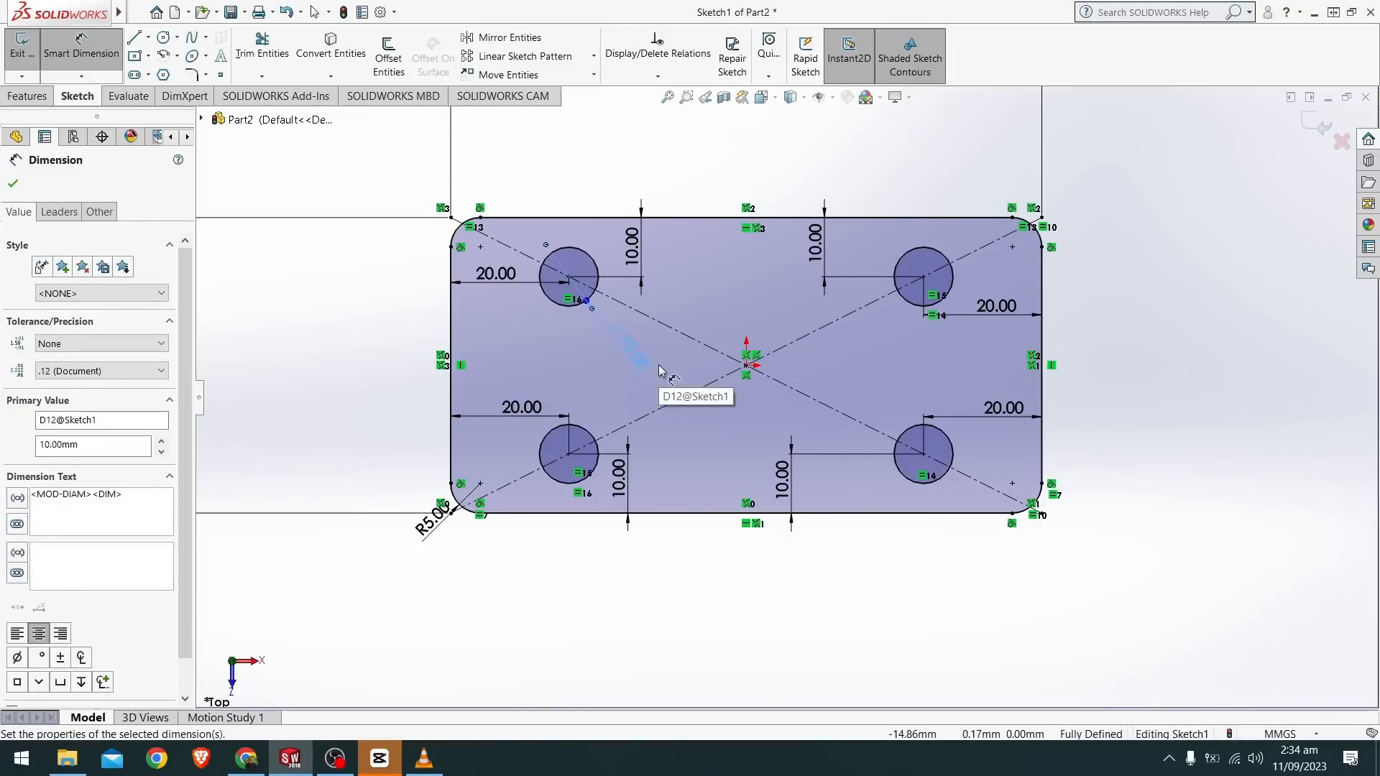
{"action": "mouse_move", "coordinate": [422, 219]}
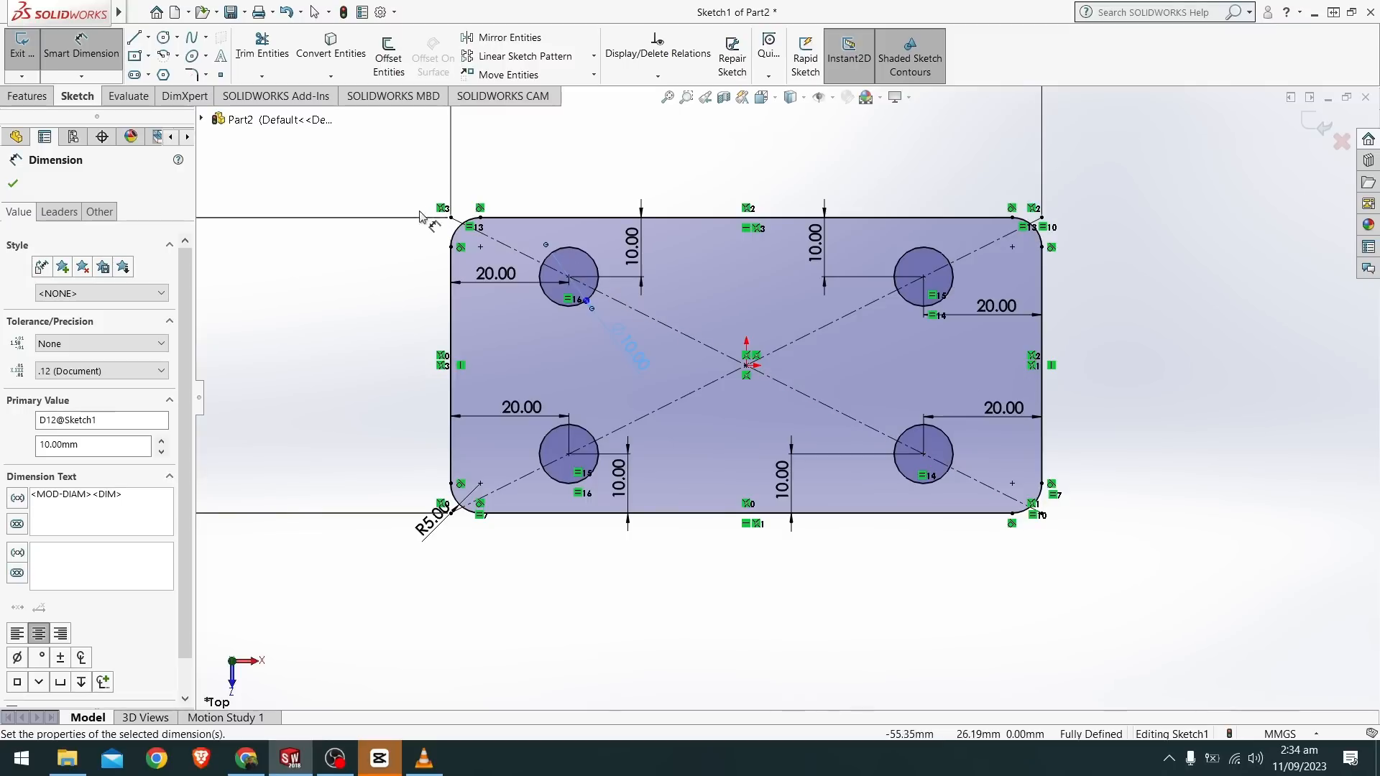
{"action": "mouse_move", "coordinate": [983, 217]}
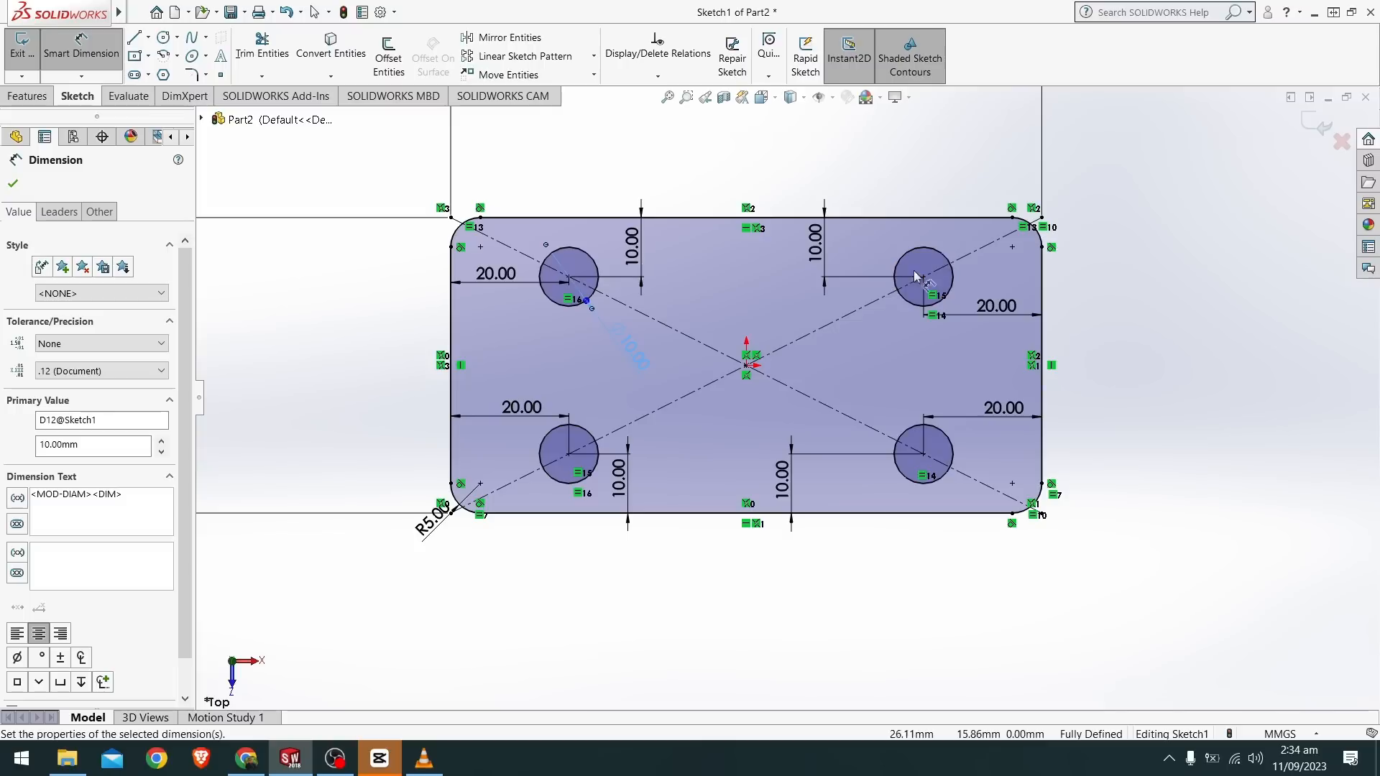
{"action": "mouse_move", "coordinate": [229, 469]}
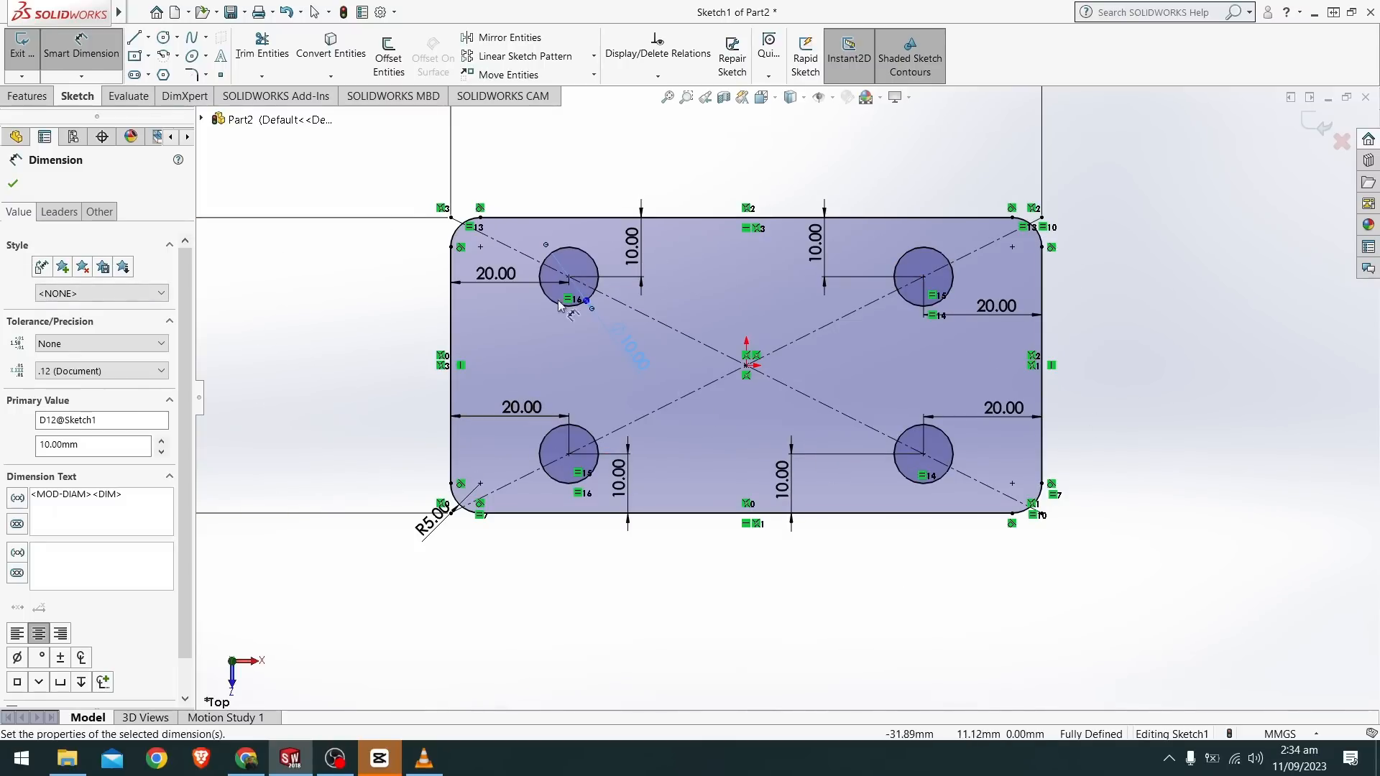
{"action": "mouse_move", "coordinate": [839, 460]}
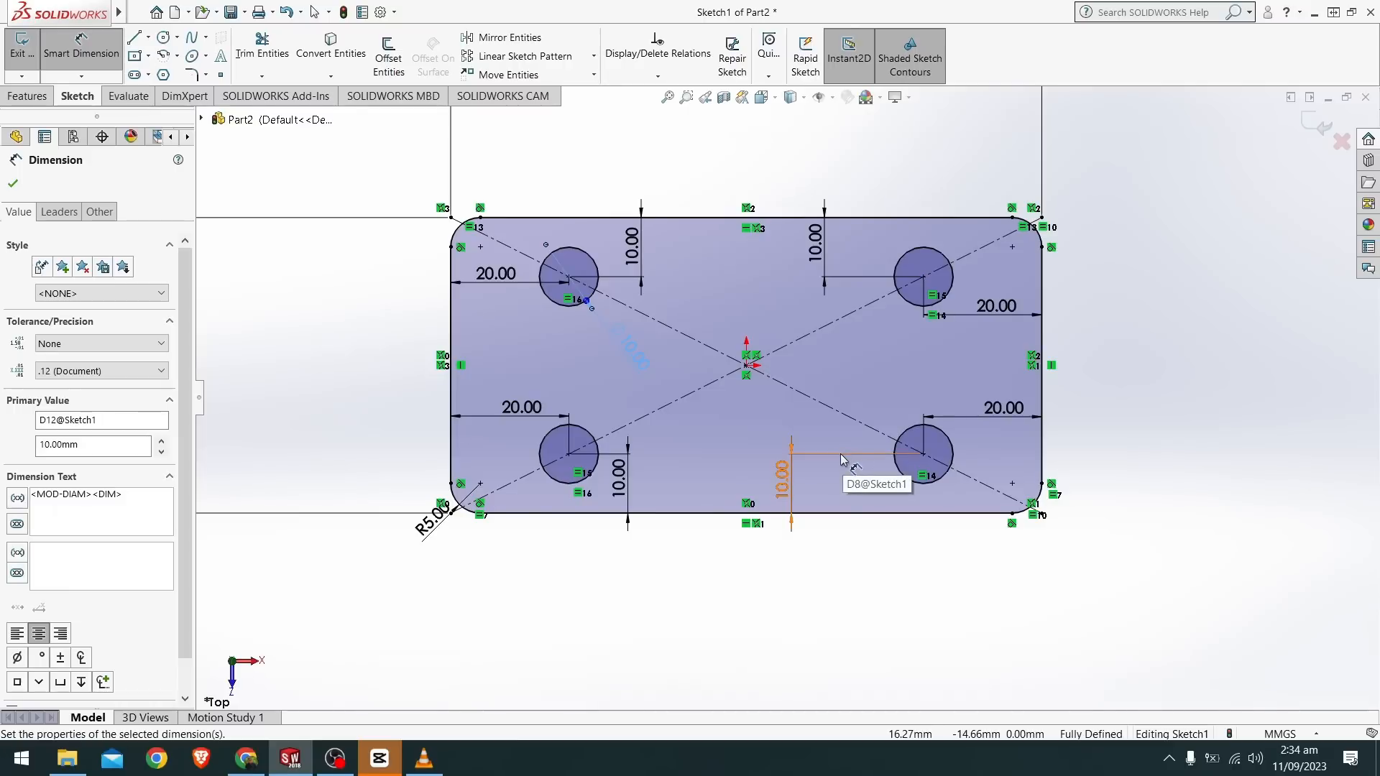
{"action": "mouse_move", "coordinate": [250, 539]}
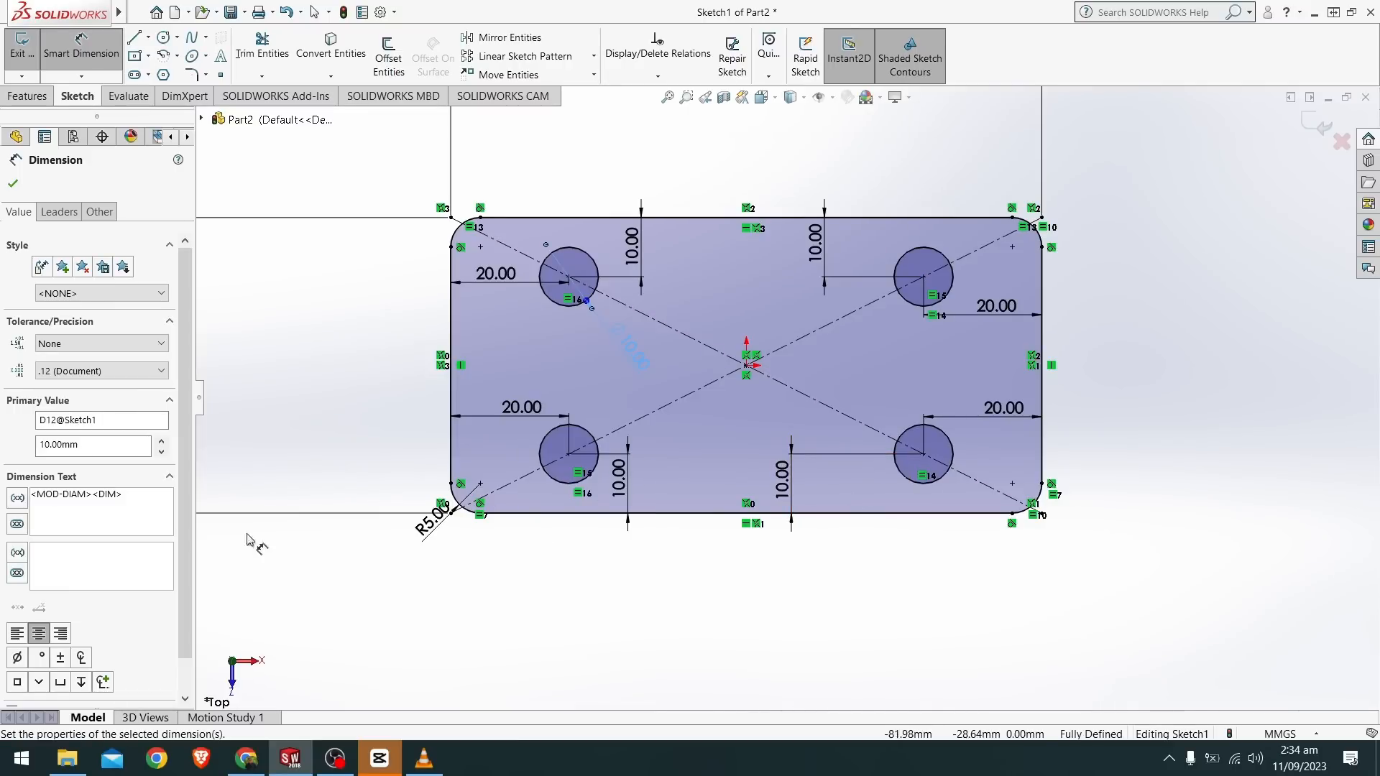